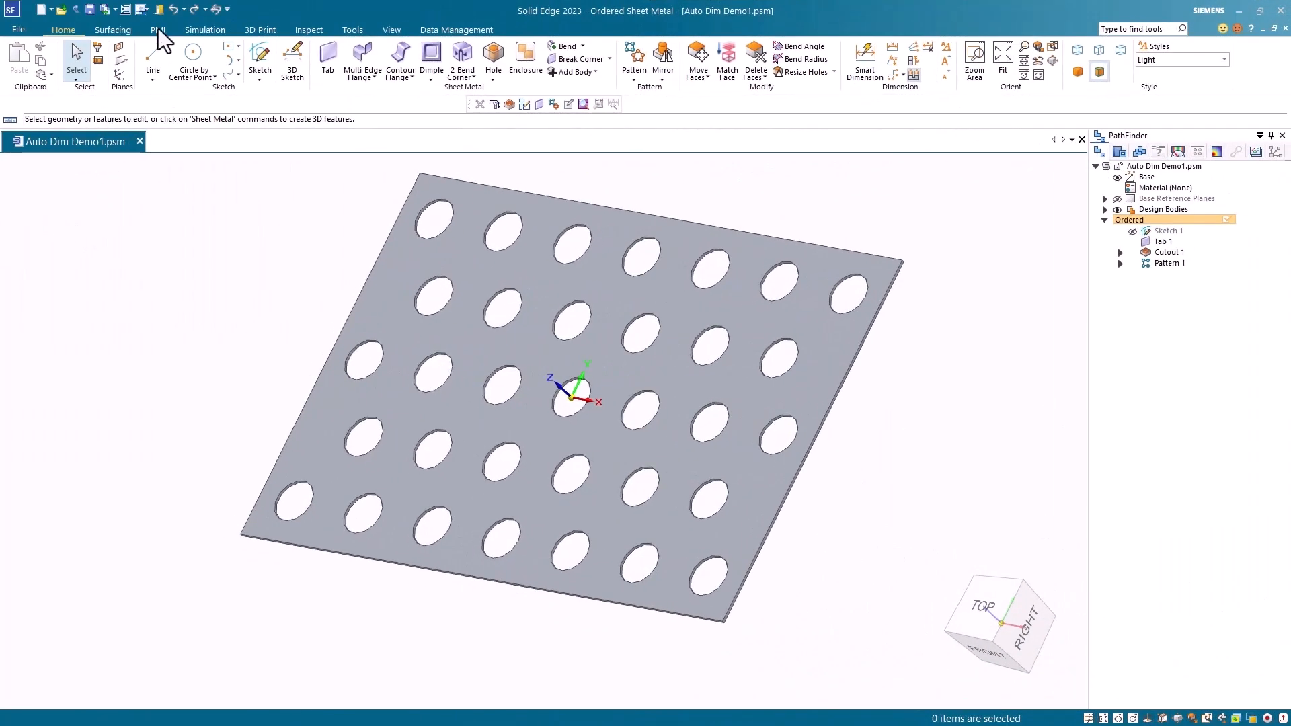
Show the PMI commands so the PMI license and Auto Dimension become reachable.
{"action": "left_click", "coordinate": [156, 30]}
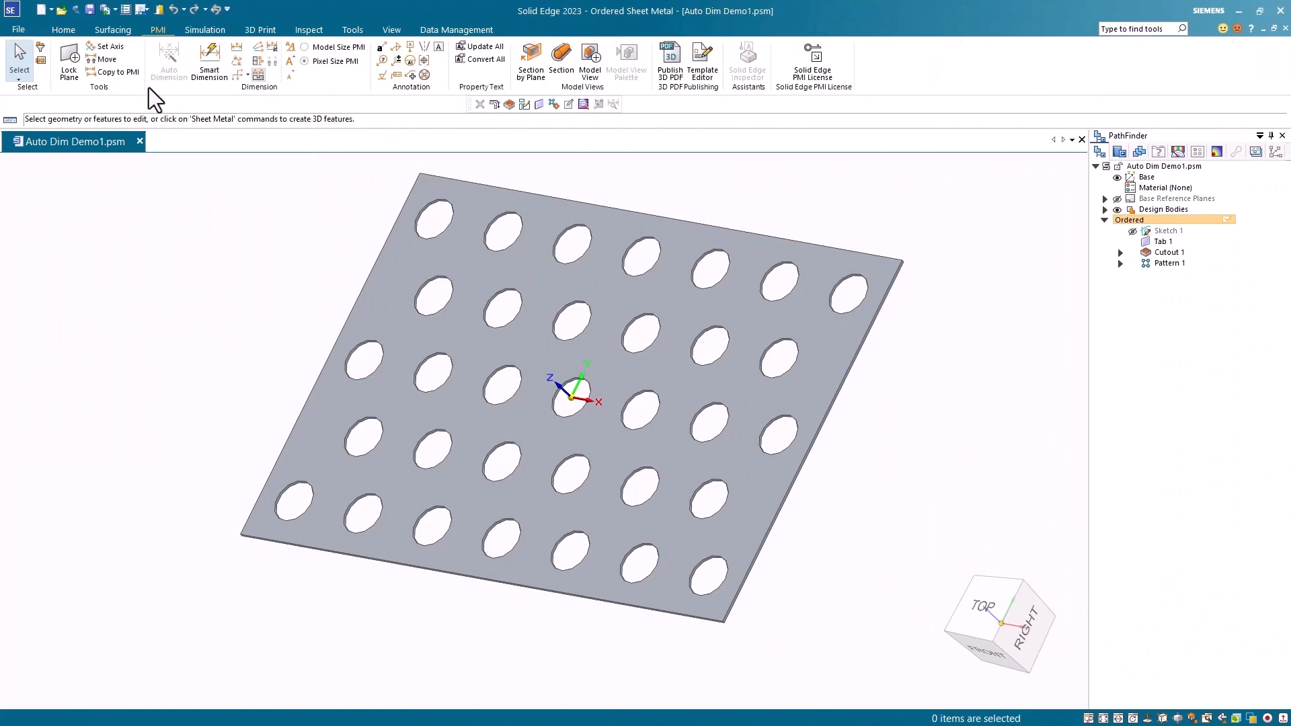
{"action": "mouse_move", "coordinate": [814, 57]}
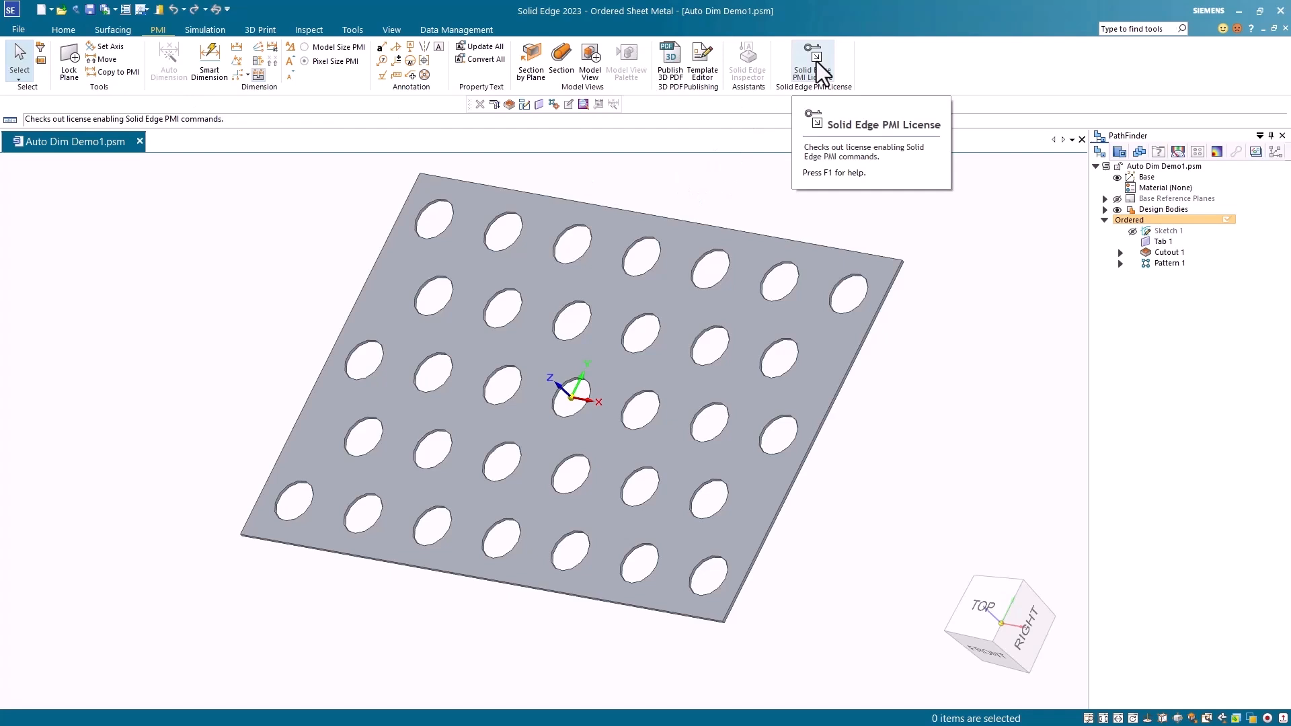
{"action": "mouse_move", "coordinate": [834, 105]}
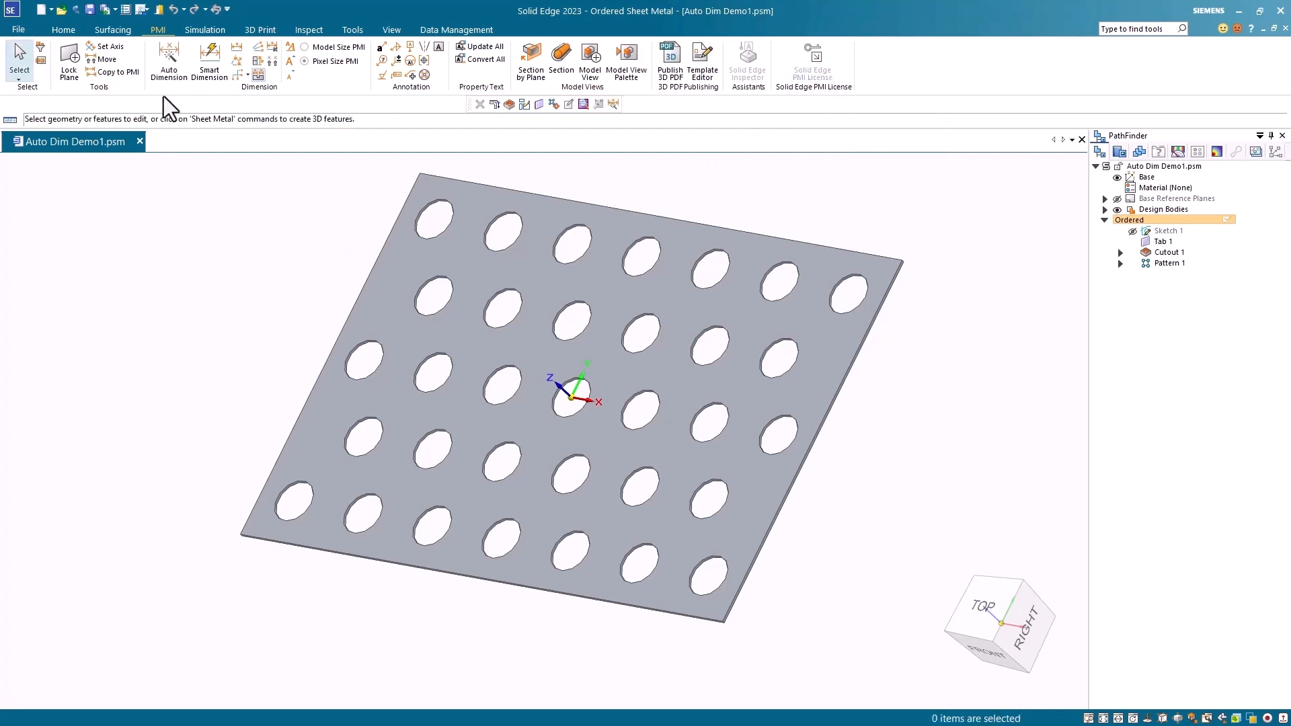
{"action": "mouse_move", "coordinate": [168, 54]}
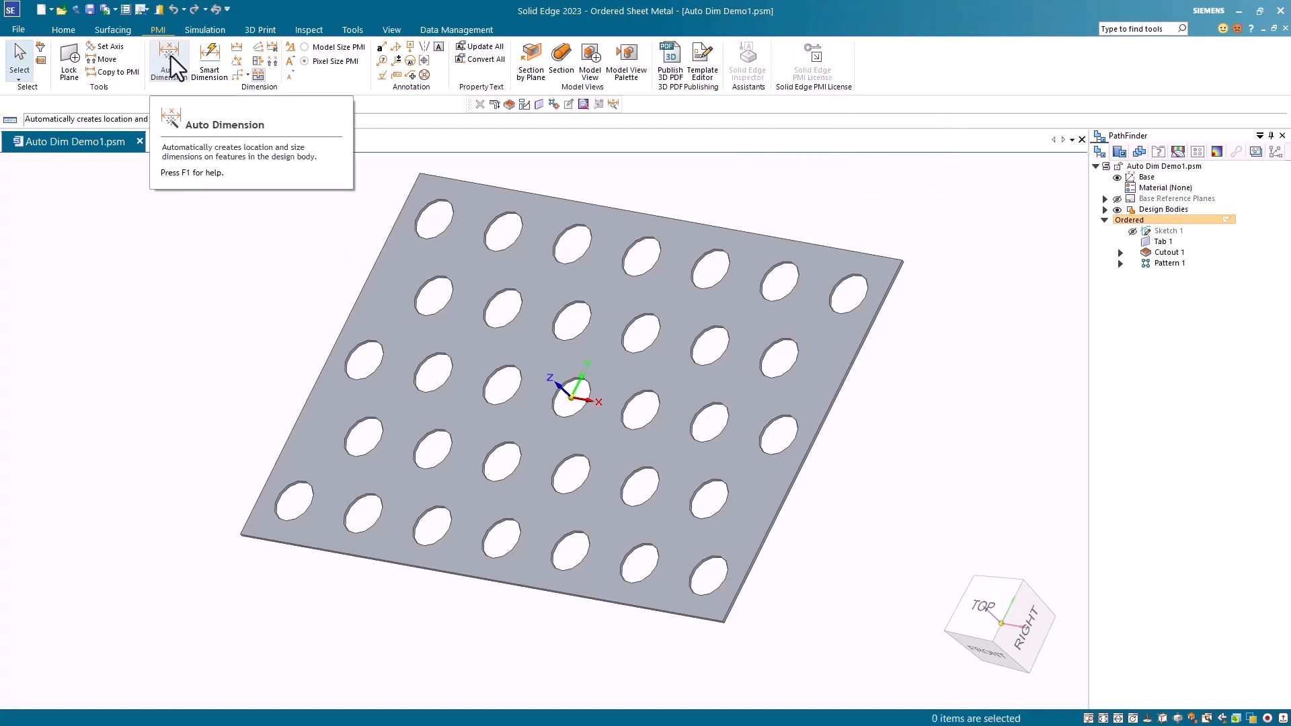
Start Auto Dimension and review its Standard Tolerances, Datum, Feature Callout and Smart Depth settings, returning to General.
{"action": "left_click", "coordinate": [168, 54]}
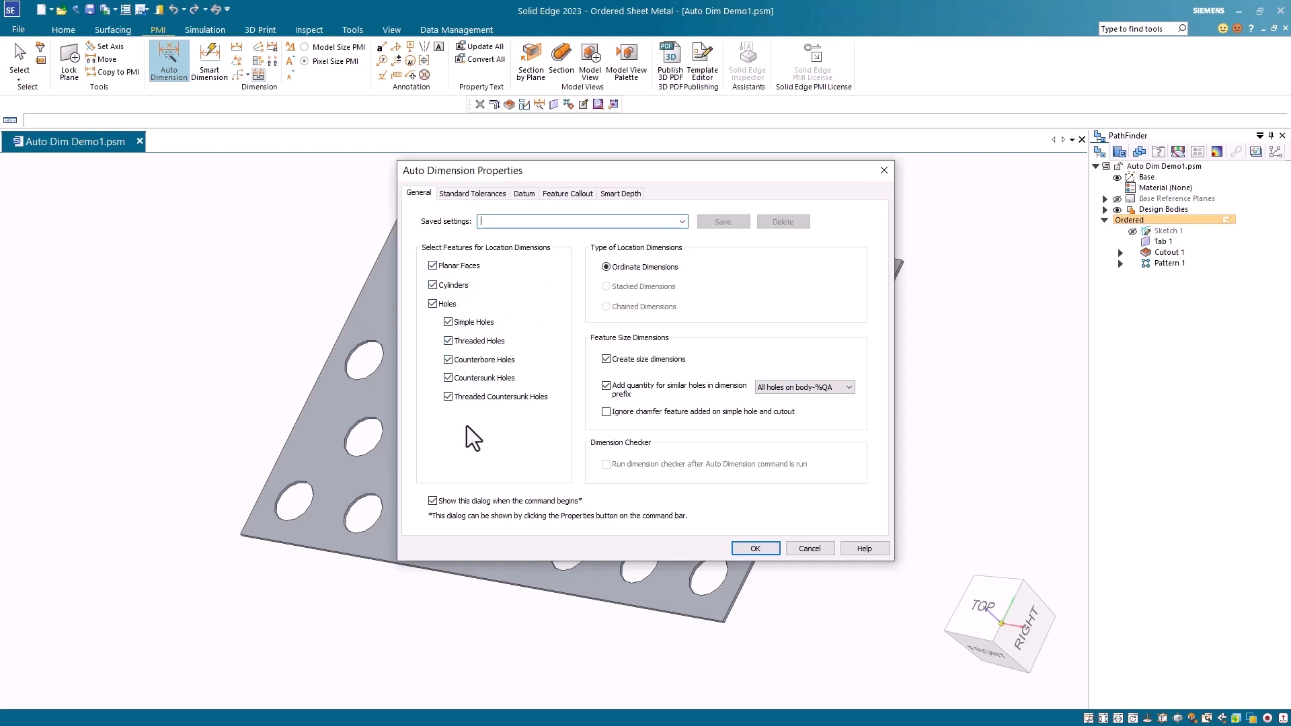
{"action": "mouse_move", "coordinate": [670, 270]}
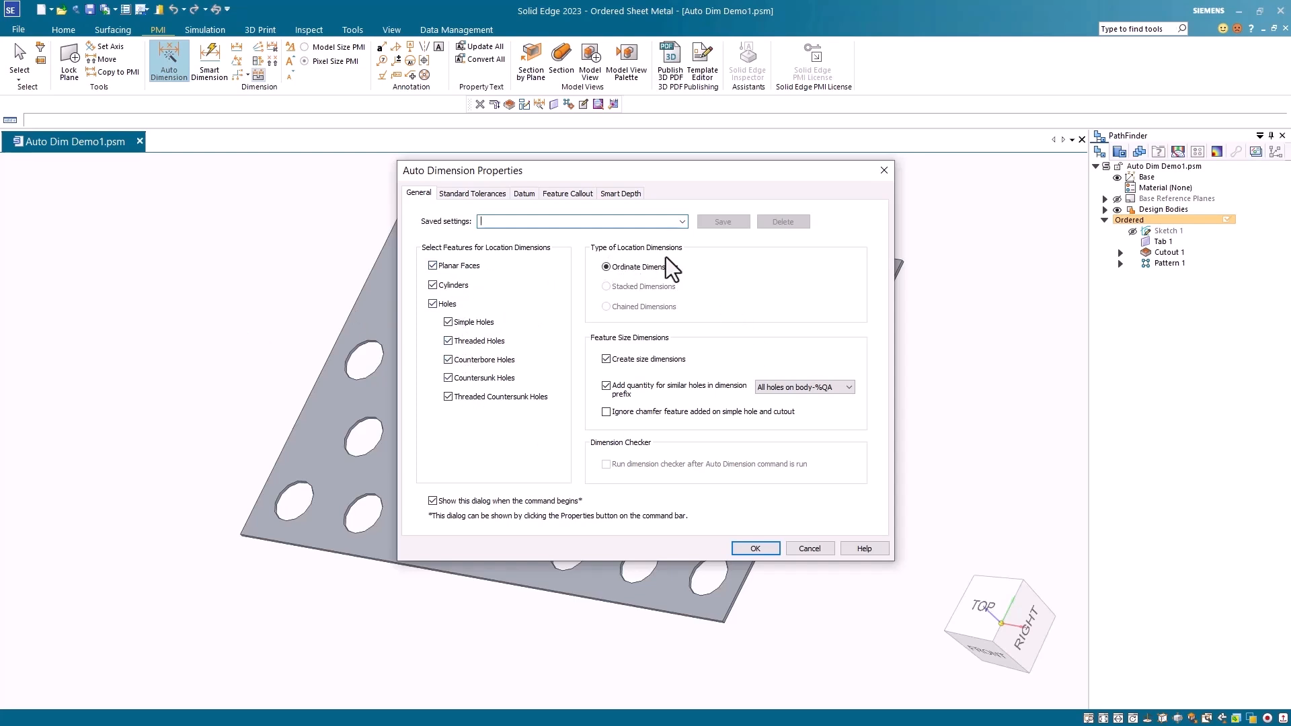
{"action": "mouse_move", "coordinate": [625, 302]}
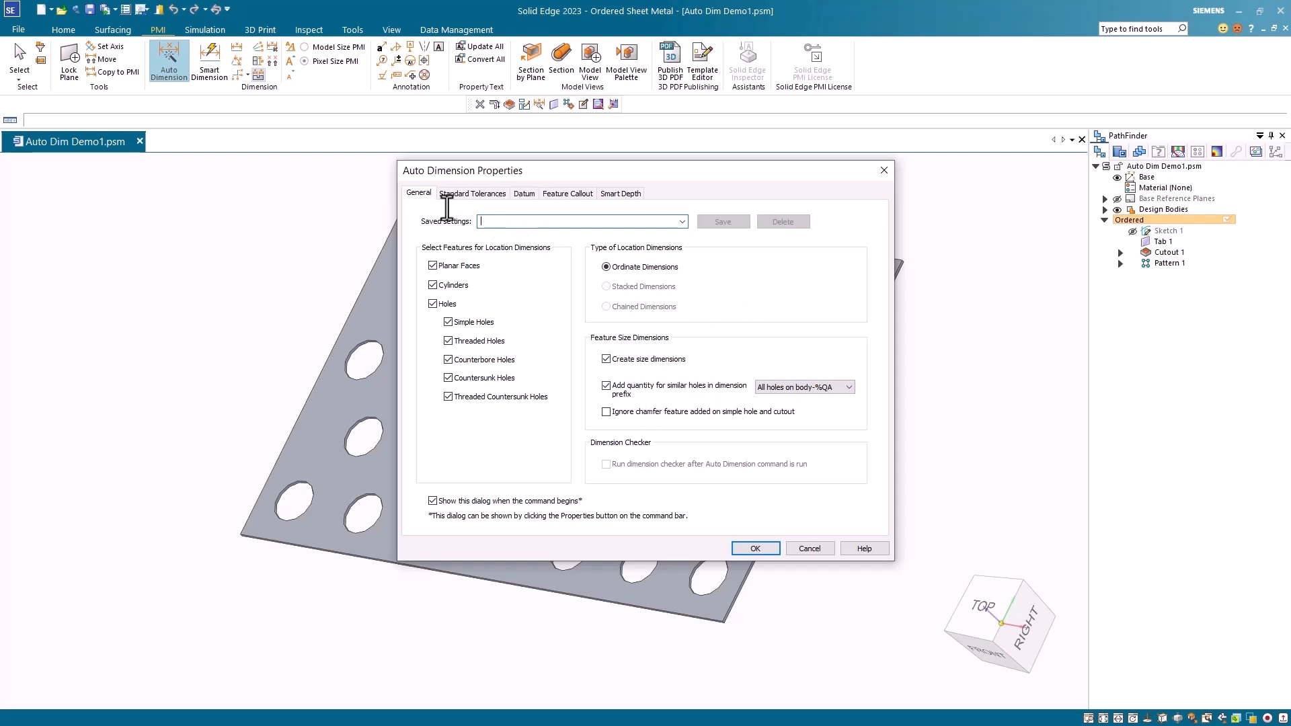
{"action": "left_click", "coordinate": [473, 193]}
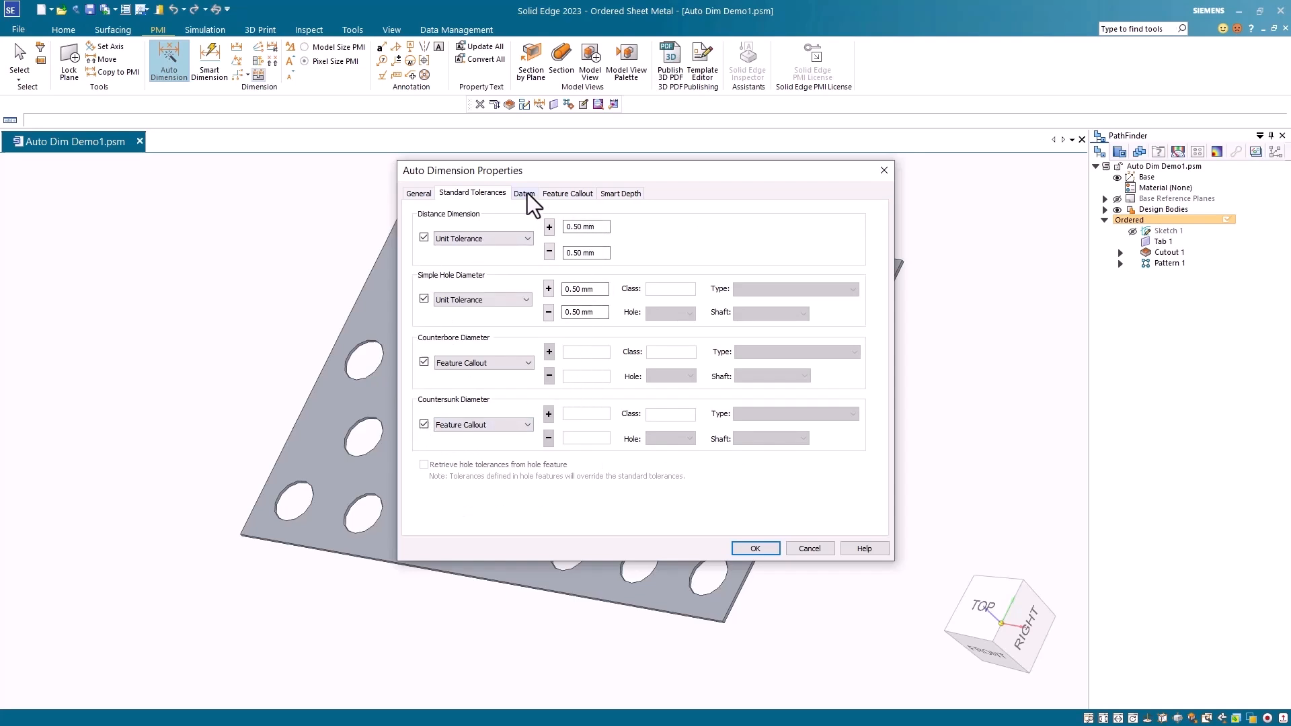
{"action": "left_click", "coordinate": [524, 194]}
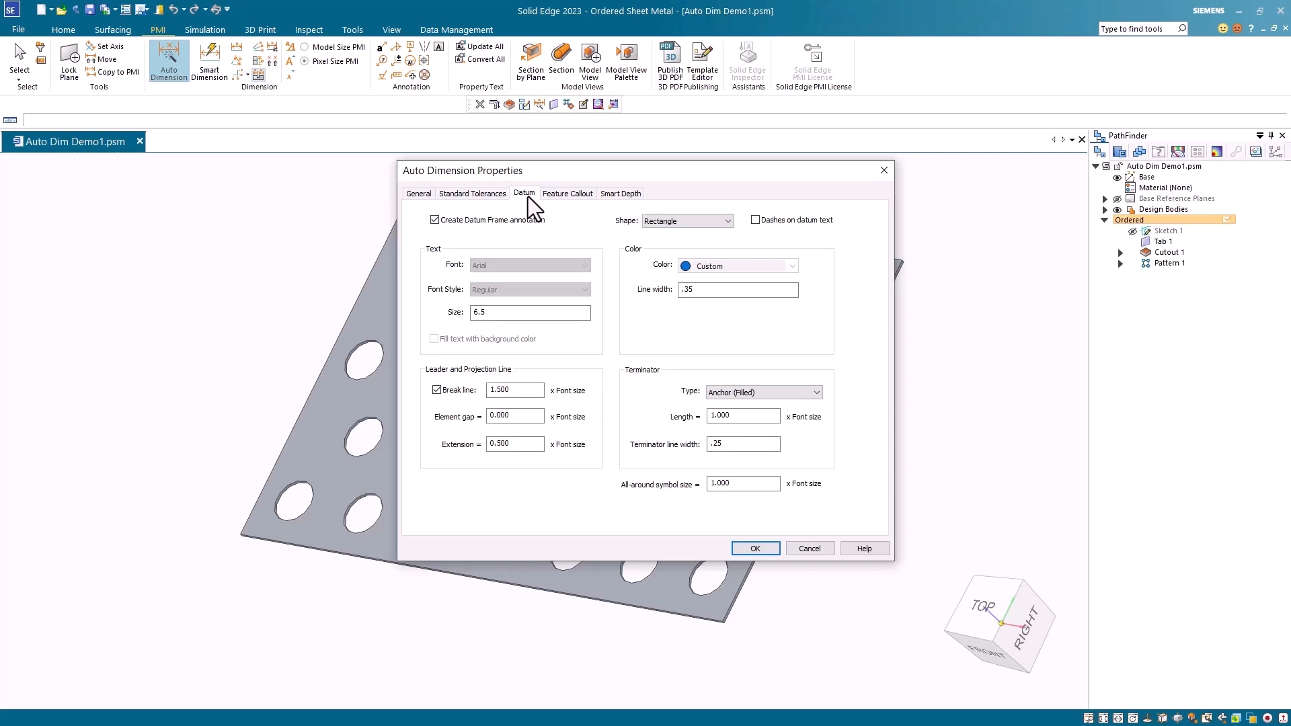
{"action": "mouse_move", "coordinate": [520, 234]}
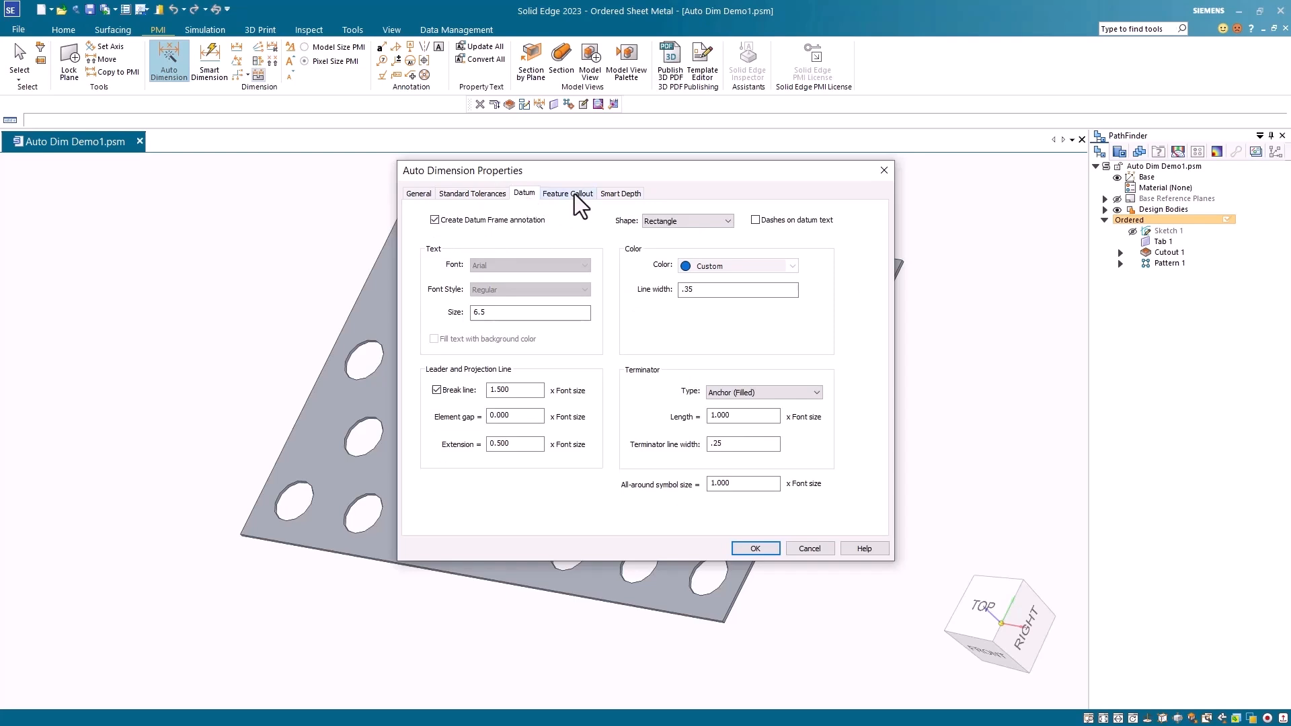
{"action": "left_click", "coordinate": [567, 194]}
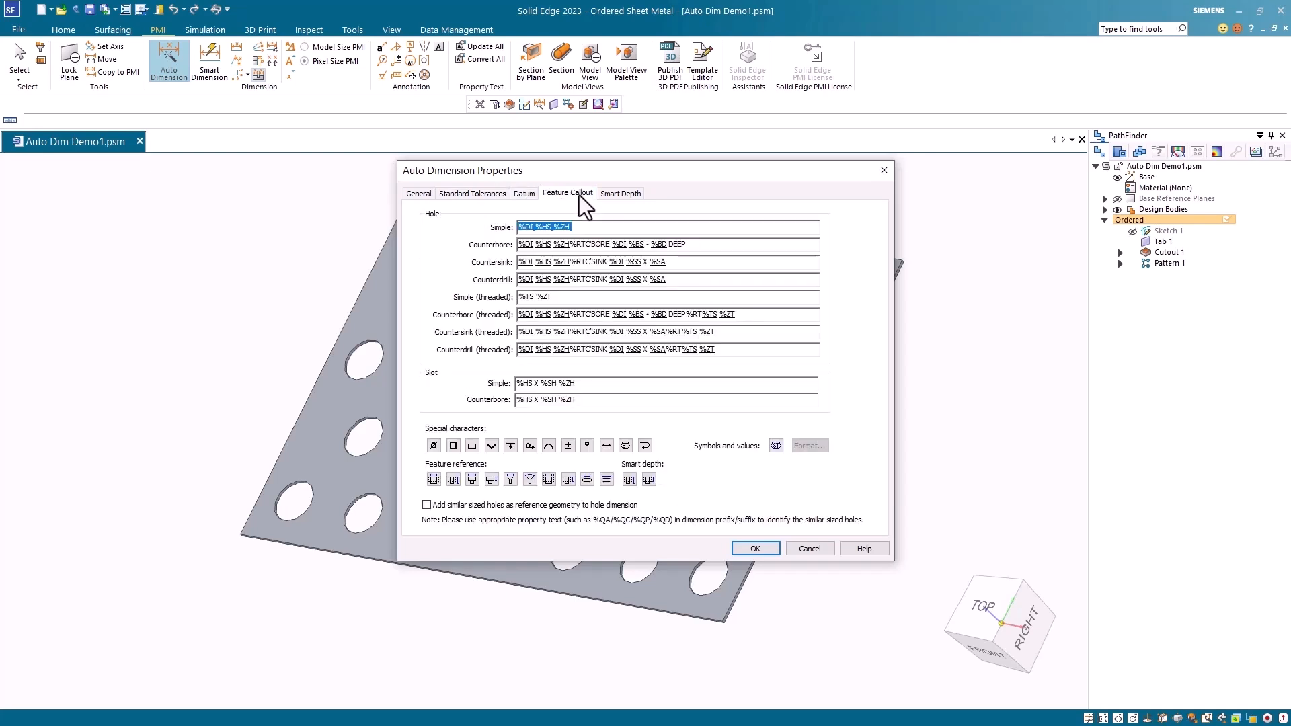
{"action": "left_click", "coordinate": [621, 194]}
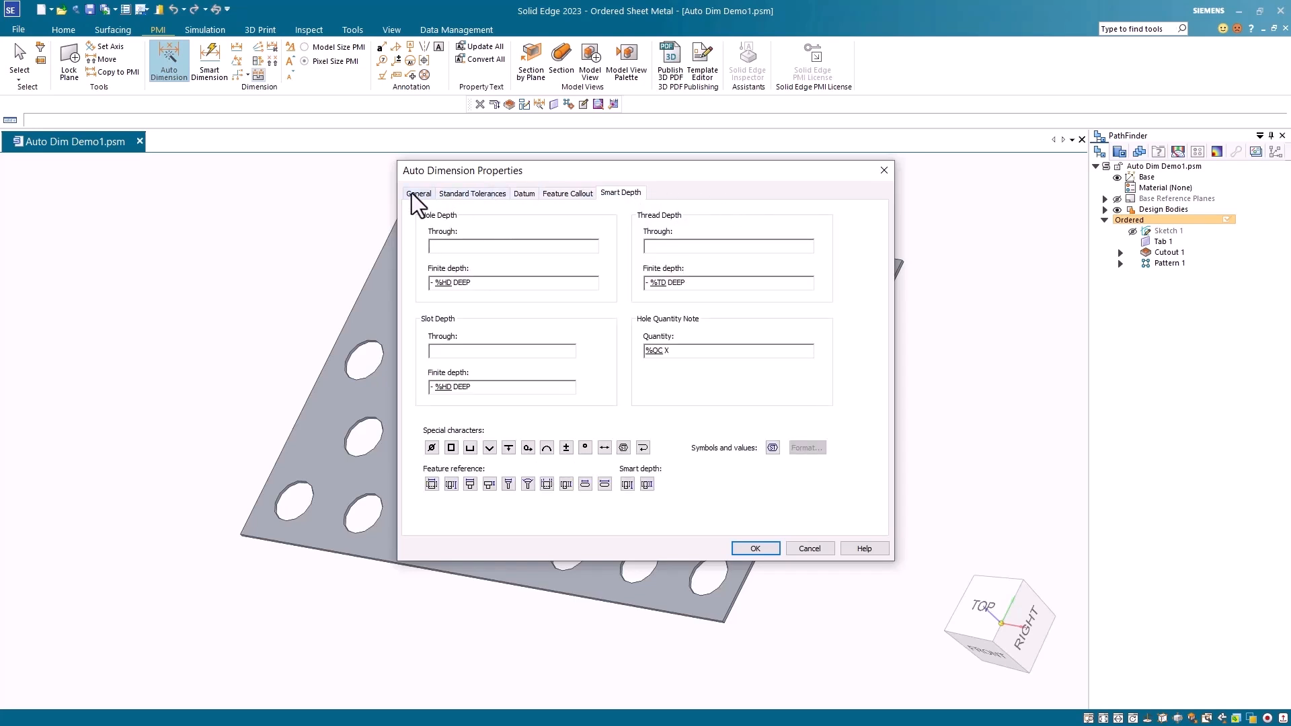
{"action": "left_click", "coordinate": [419, 194]}
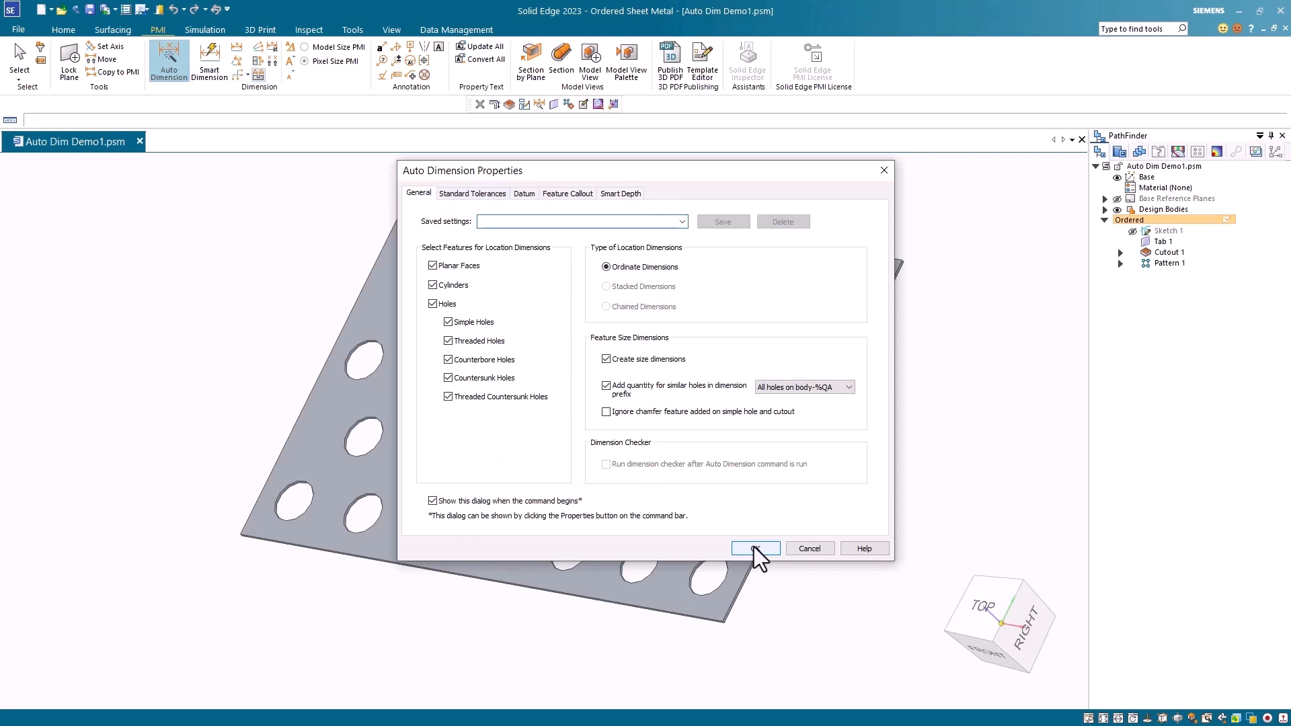
Accept the settings and generate ordinate location dimensions with ±0.5 tolerances and hole size callouts on the plate.
{"action": "left_click", "coordinate": [756, 549]}
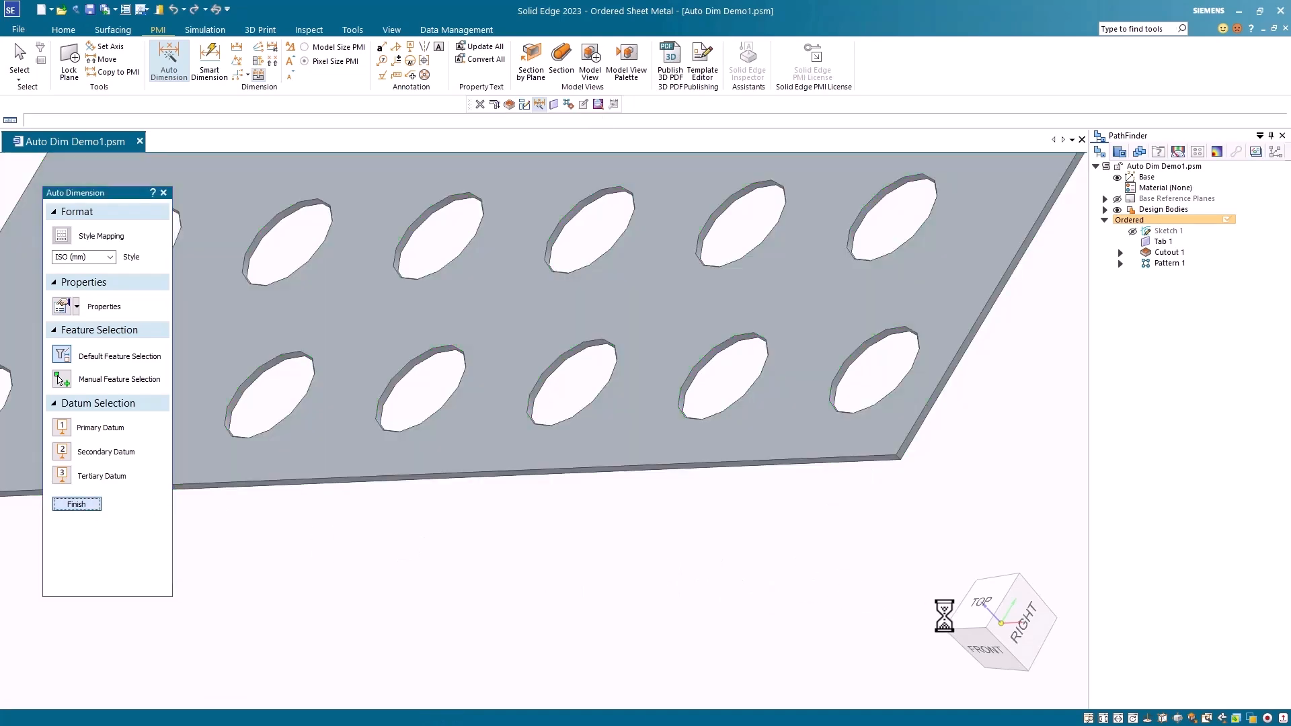
{"action": "left_click", "coordinate": [77, 503]}
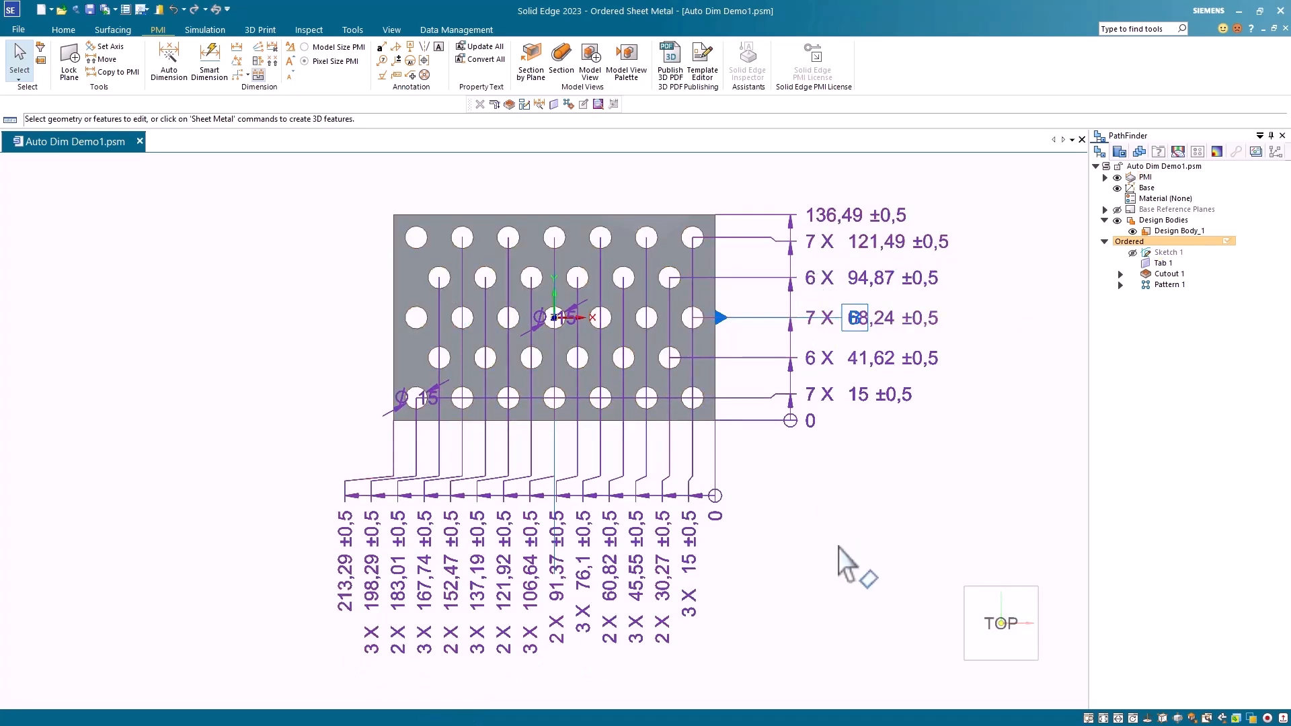
{"action": "mouse_move", "coordinate": [215, 236]}
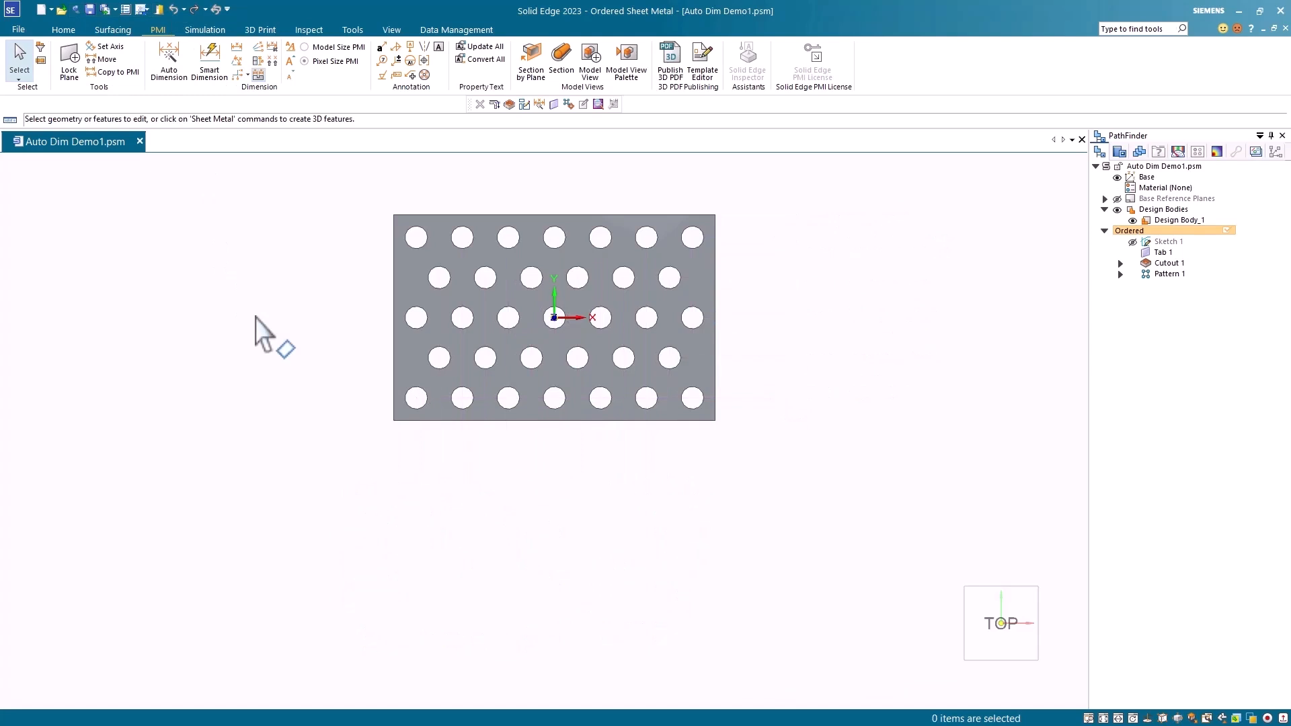
{"action": "mouse_move", "coordinate": [248, 235]}
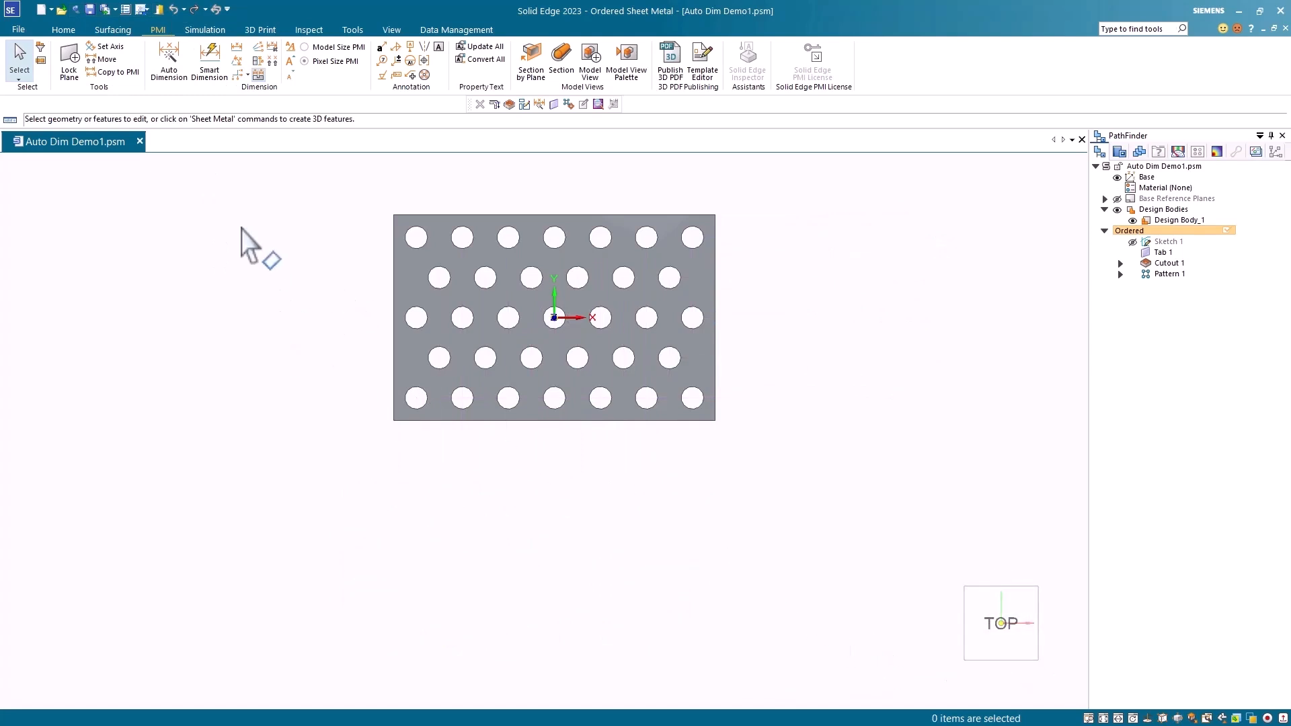
Rerun Auto Dimension with size dimensions, distance tolerances and datum frame annotations turned off.
{"action": "left_click", "coordinate": [167, 61]}
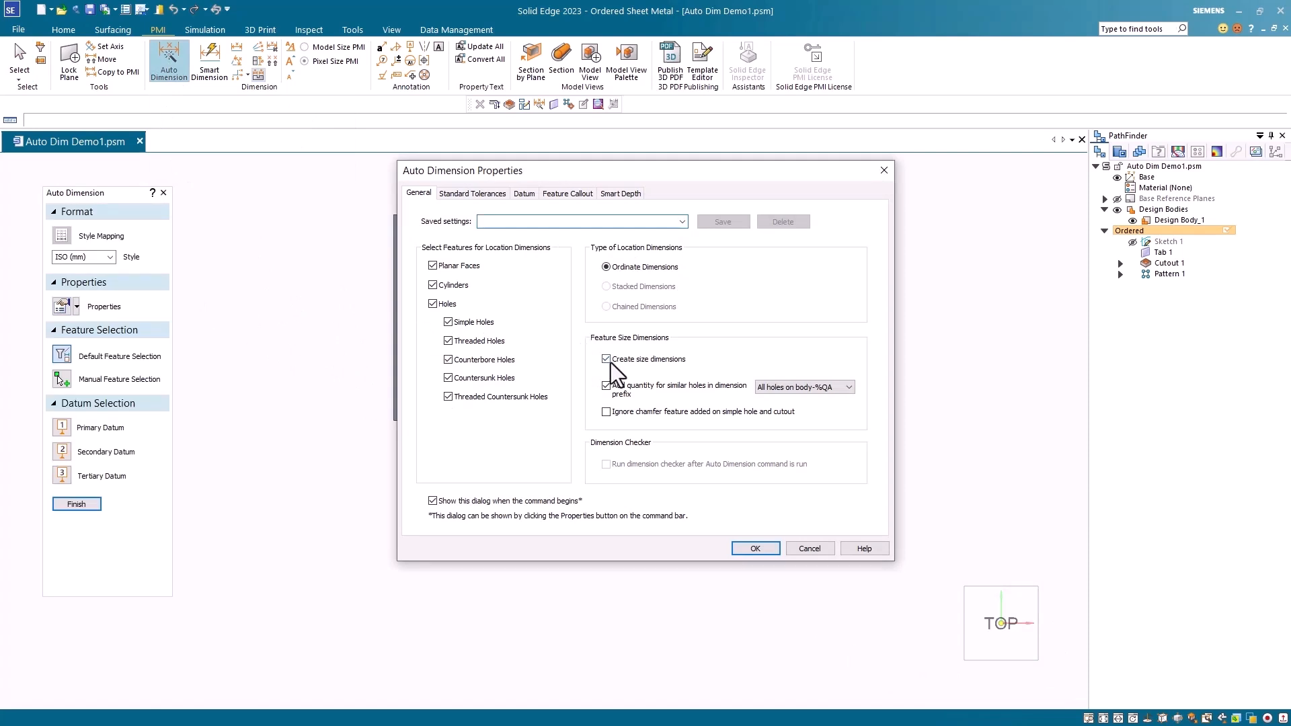
{"action": "left_click", "coordinate": [605, 359]}
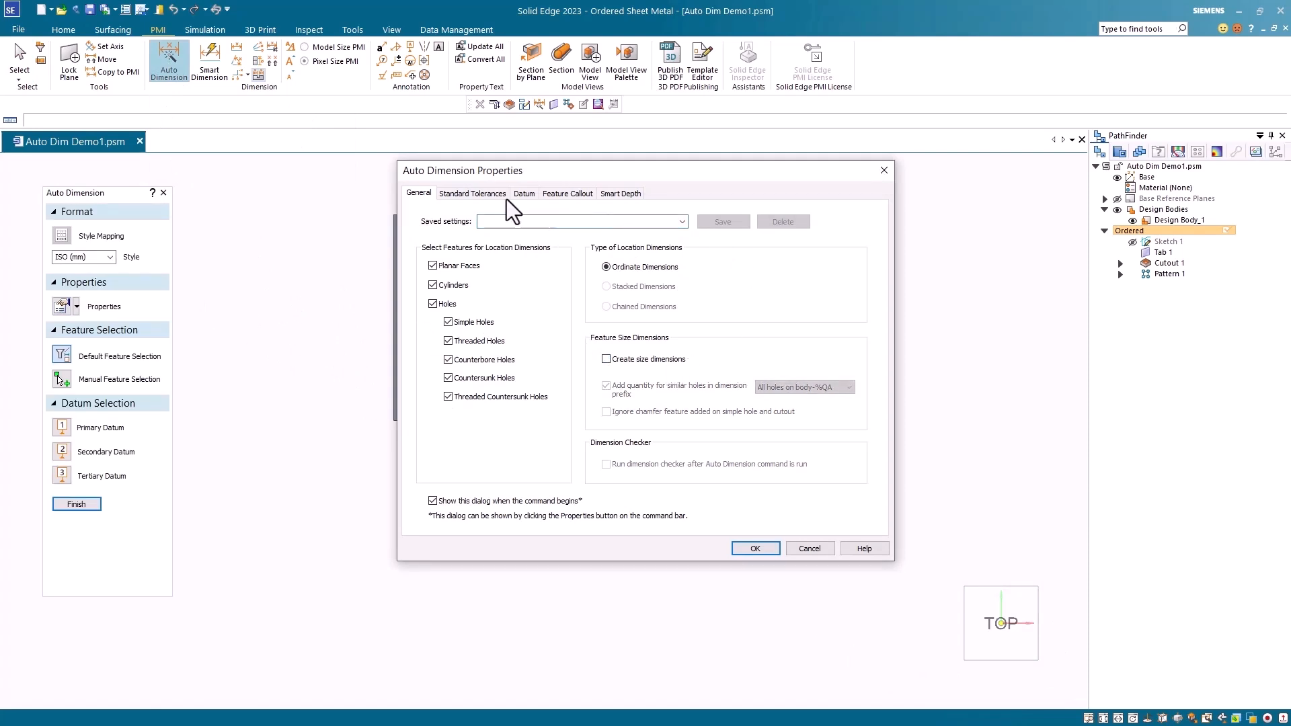
{"action": "left_click", "coordinate": [472, 193]}
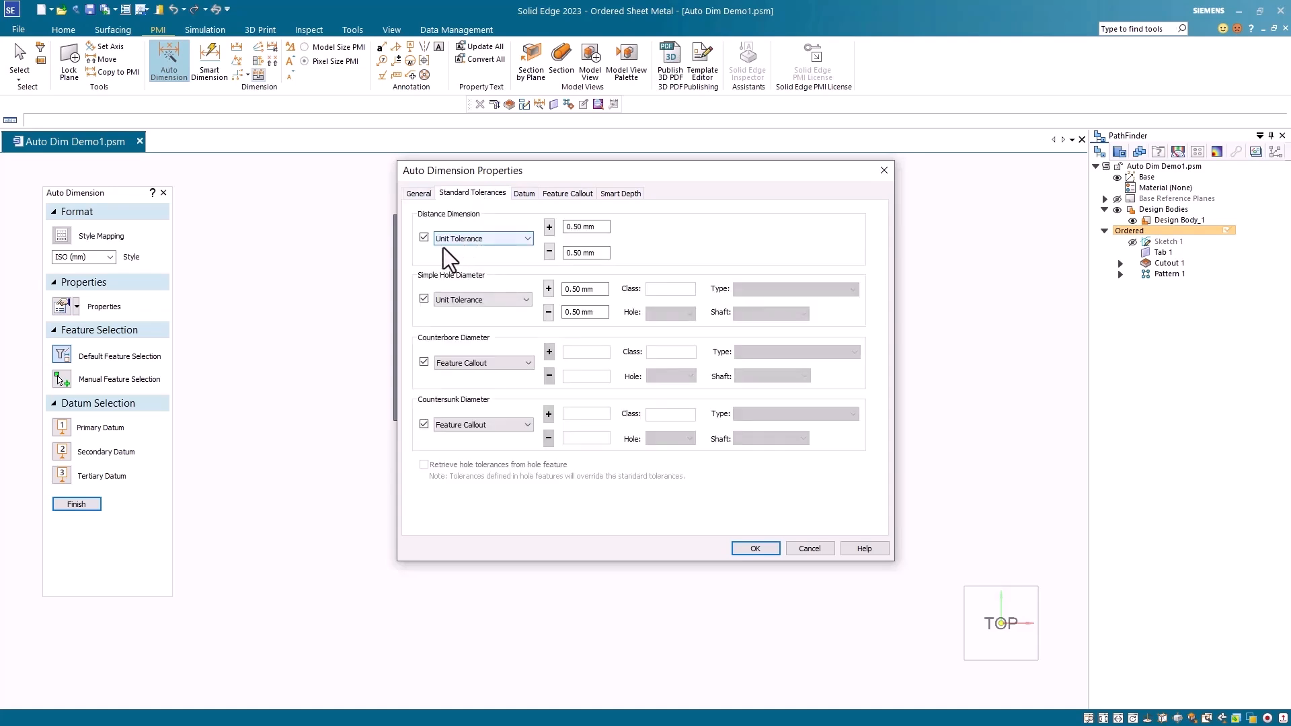
{"action": "left_click", "coordinate": [423, 236]}
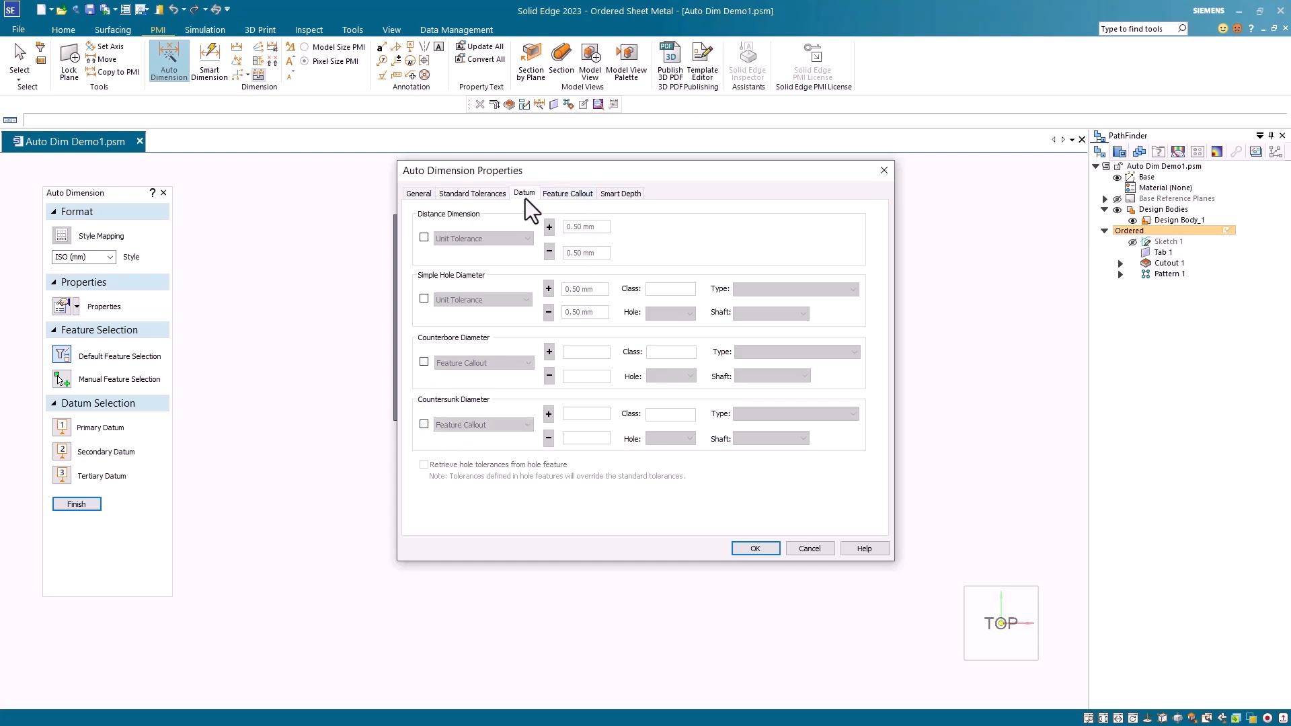
{"action": "left_click", "coordinate": [524, 193]}
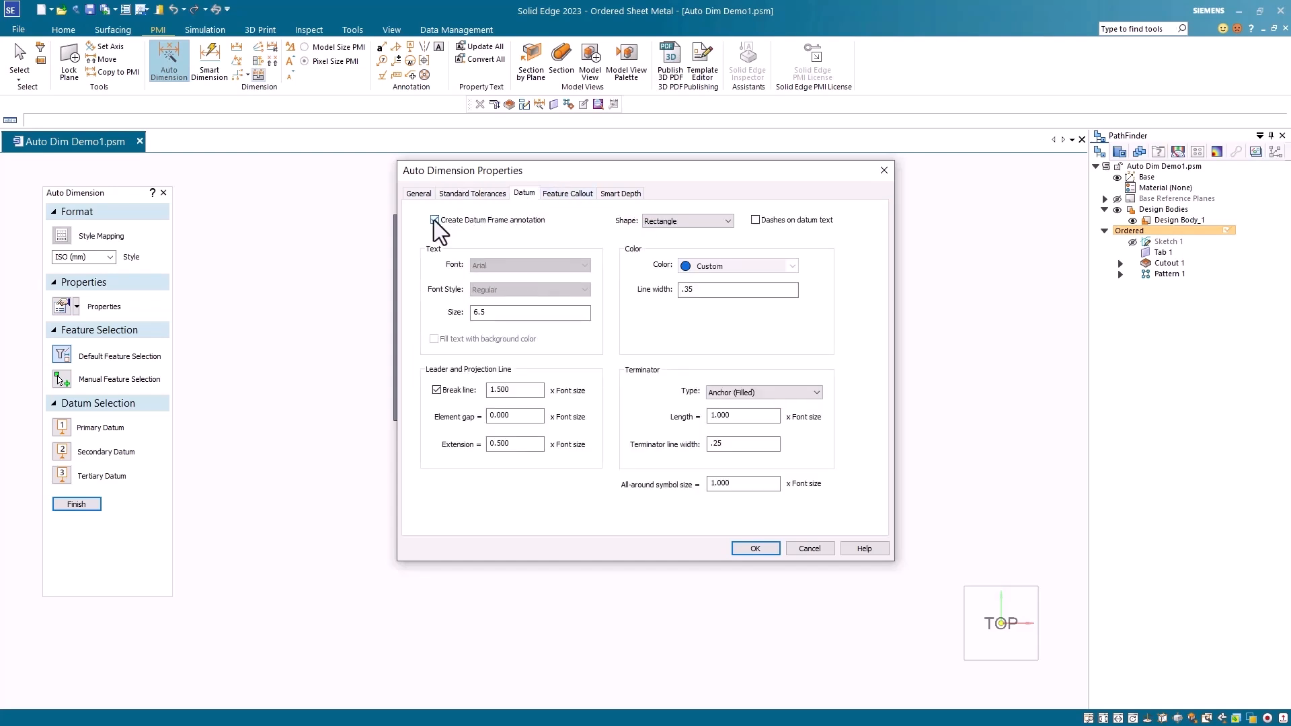
{"action": "left_click", "coordinate": [435, 220]}
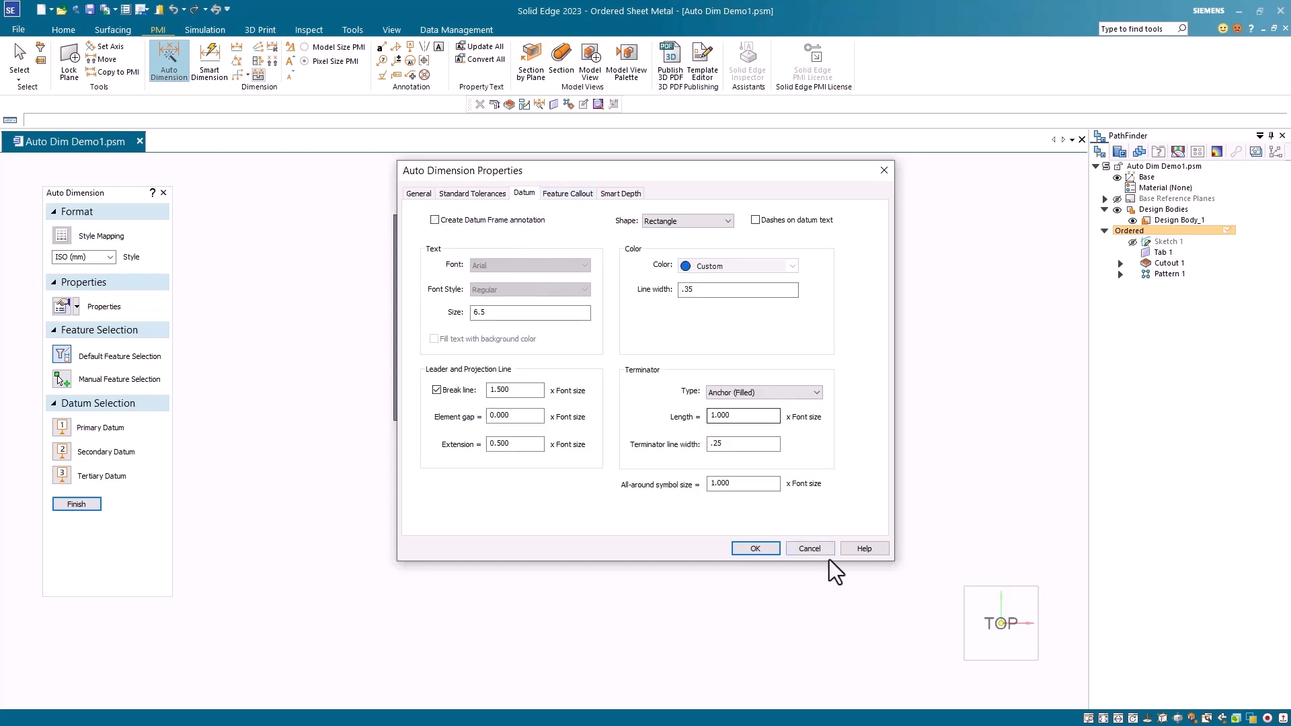
{"action": "left_click", "coordinate": [756, 548]}
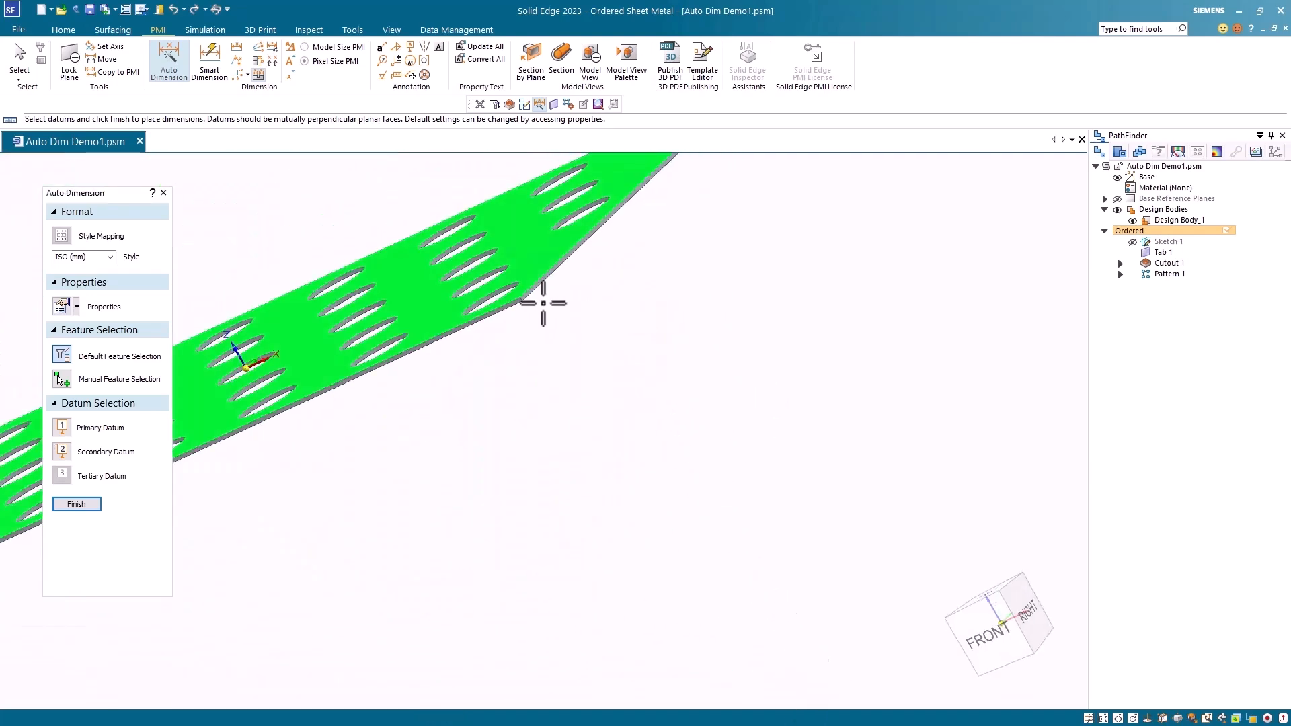
{"action": "mouse_move", "coordinate": [505, 306]}
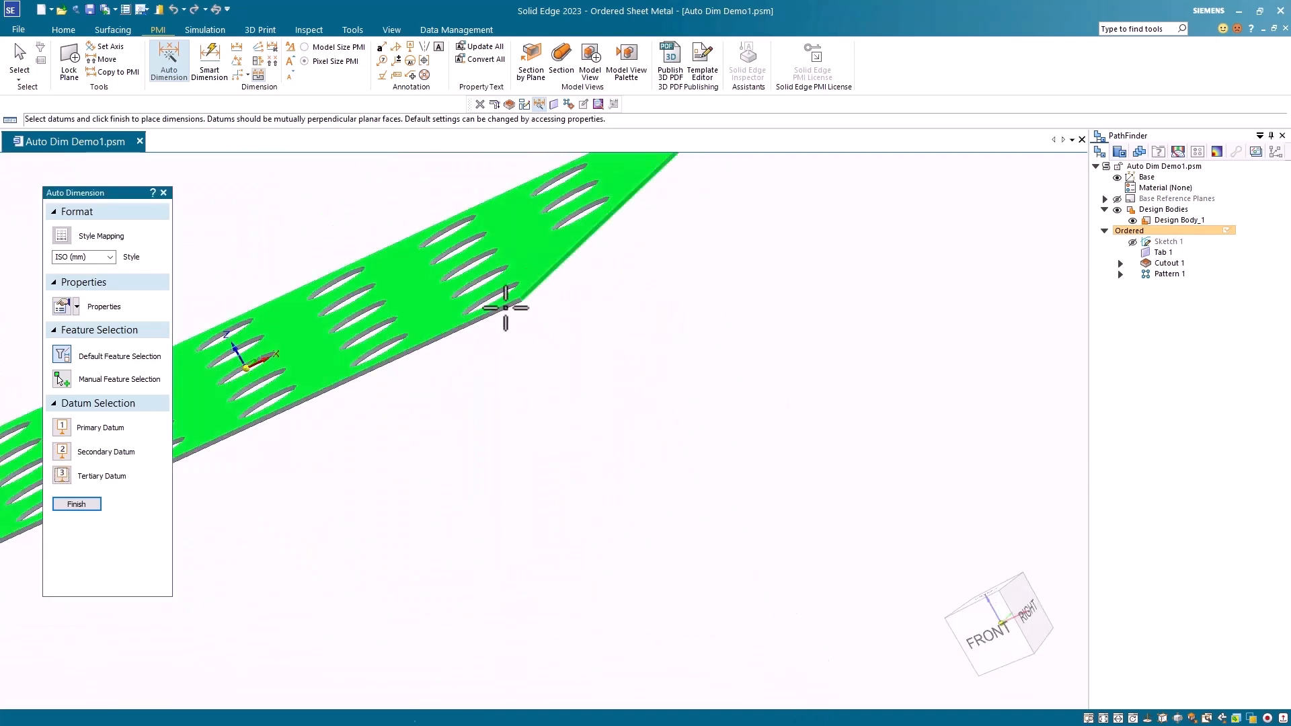
{"action": "mouse_move", "coordinate": [645, 395]}
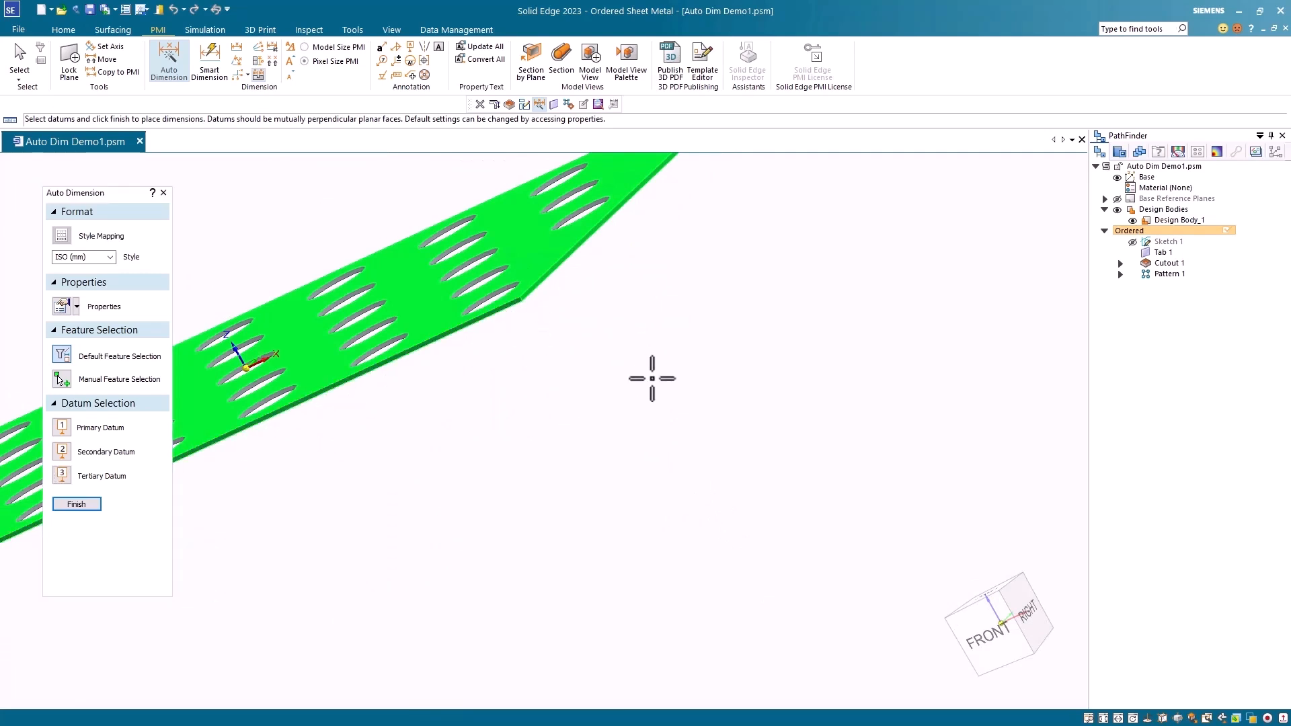
Generate the untoleranced ordinate dimensions on the plate and move on to sheet-metal part YRB100-1077.
{"action": "left_click", "coordinate": [75, 502]}
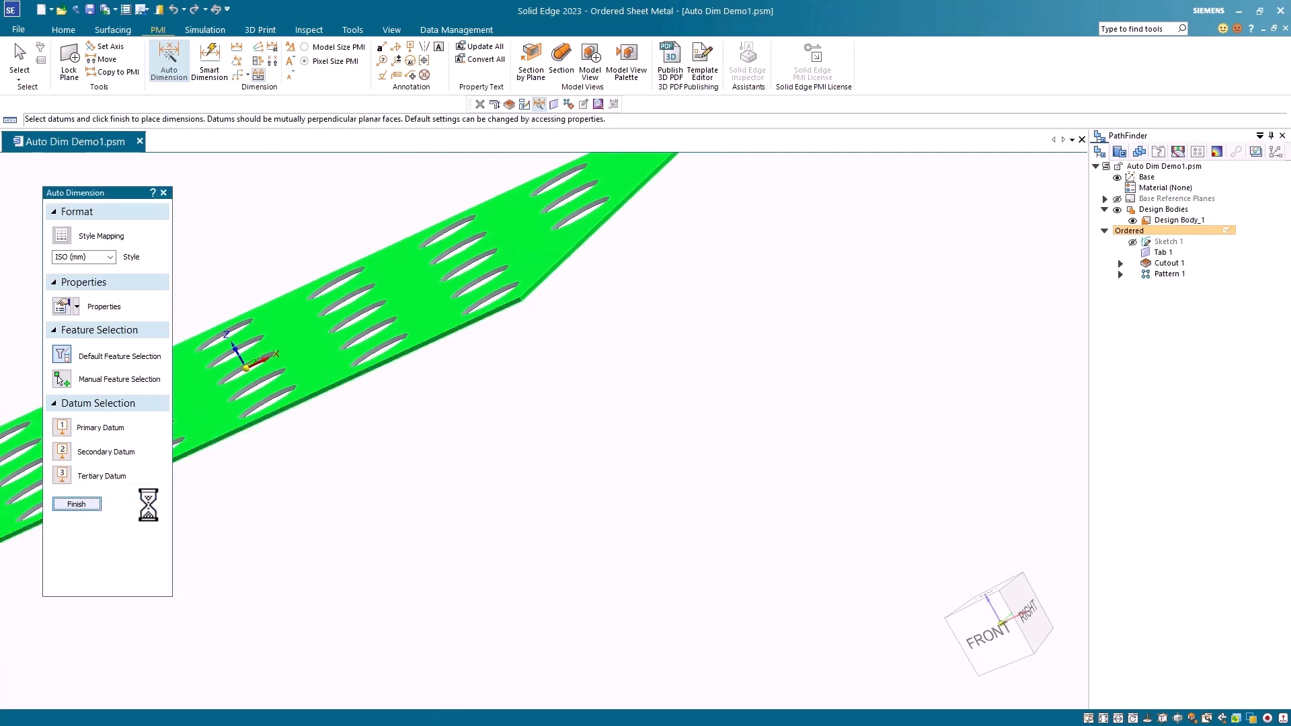
{"action": "left_click", "coordinate": [76, 502]}
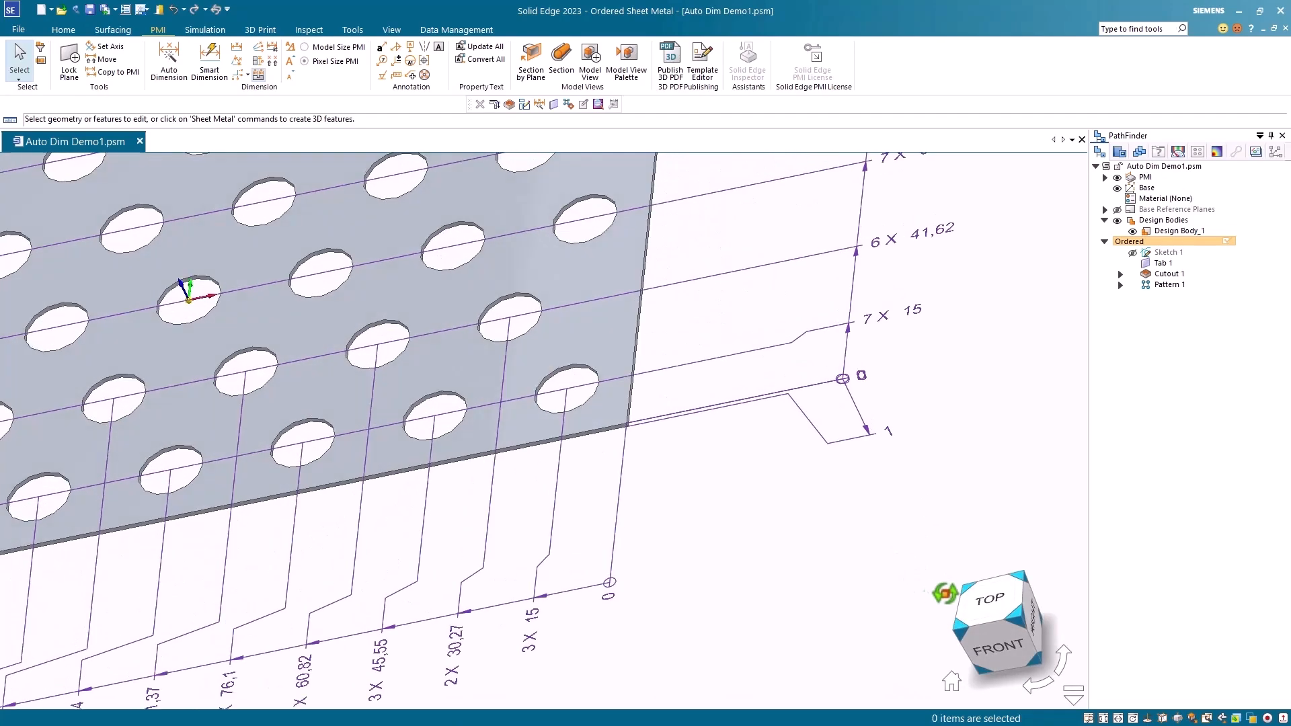
{"action": "left_click", "coordinate": [992, 597]}
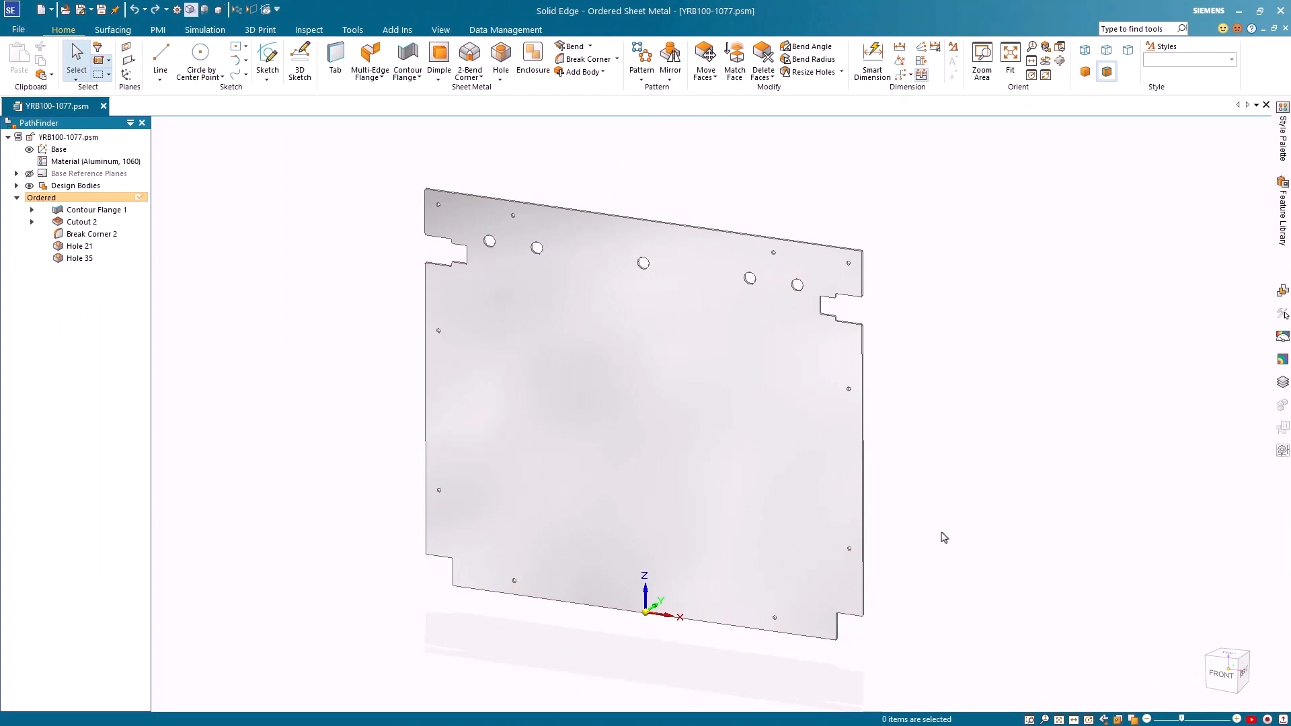
{"action": "mouse_move", "coordinate": [183, 71]}
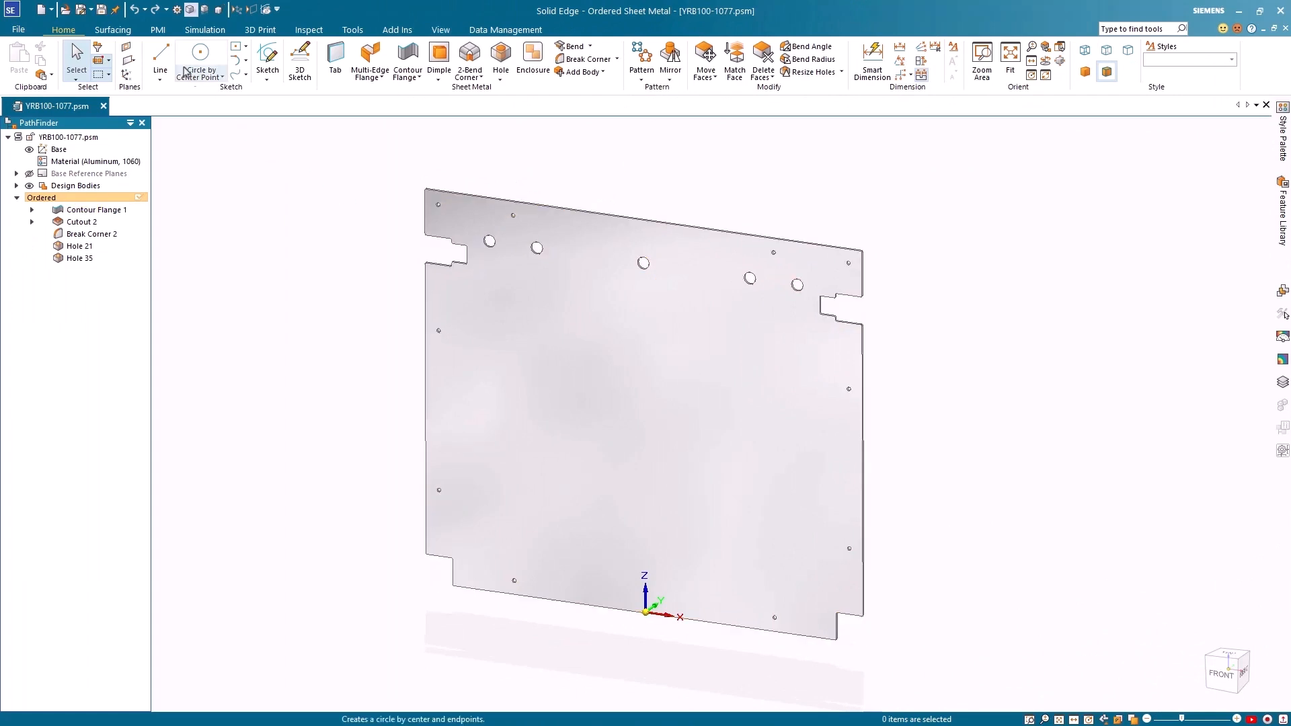
Auto-dimension the YRB100-1077 panel with toleranced ordinate dimensions and callouts, then edit the 24 X R 2 corner radius.
{"action": "left_click", "coordinate": [156, 30]}
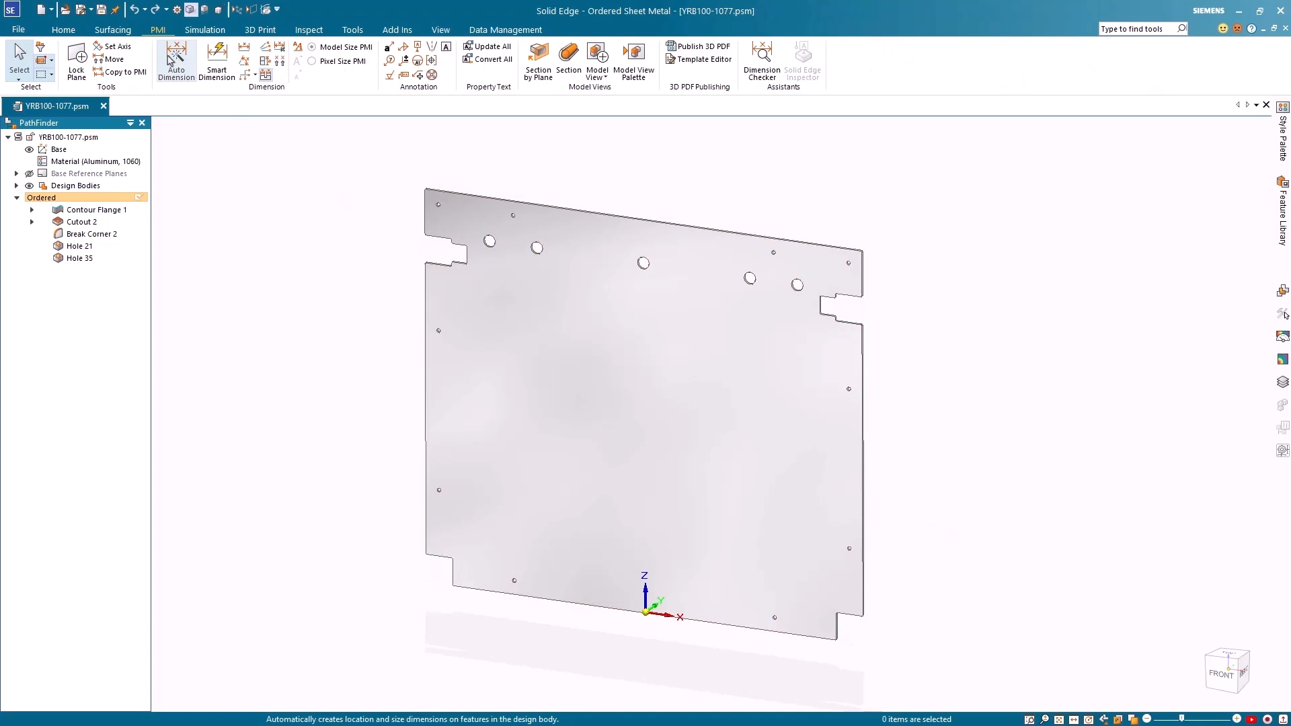
{"action": "left_click", "coordinate": [174, 61]}
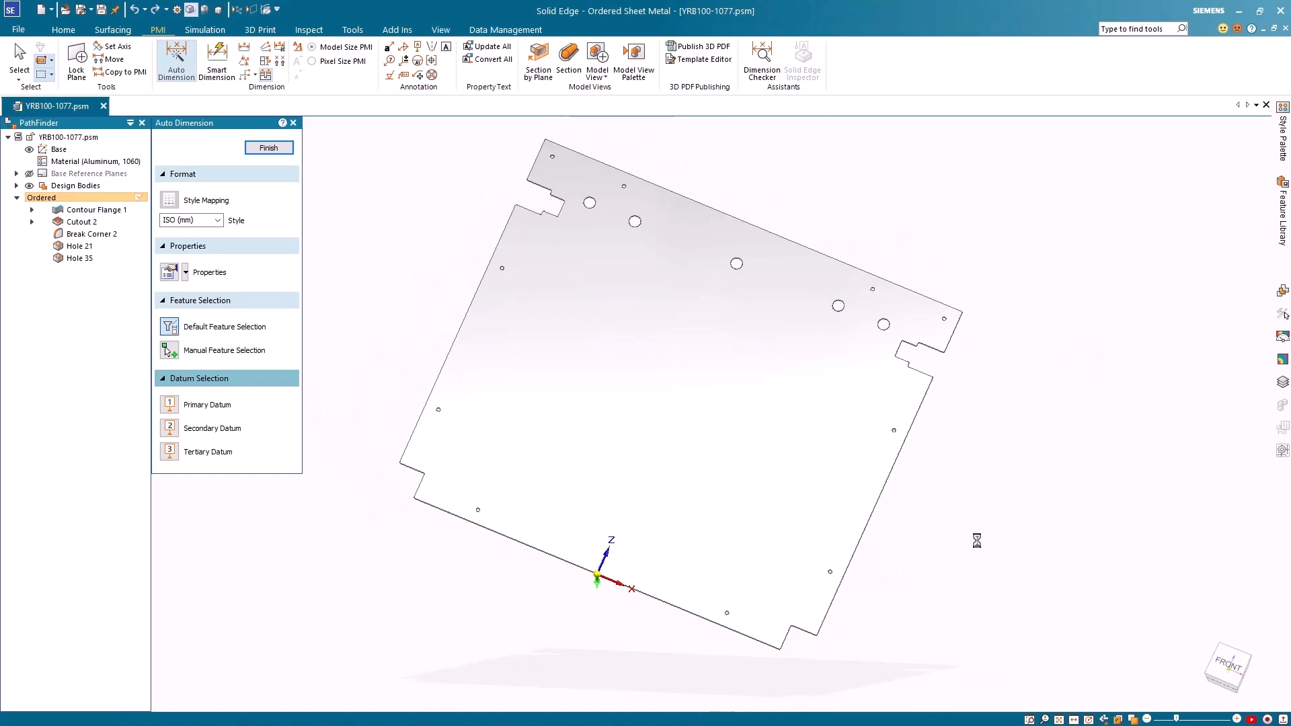
{"action": "left_click", "coordinate": [269, 148]}
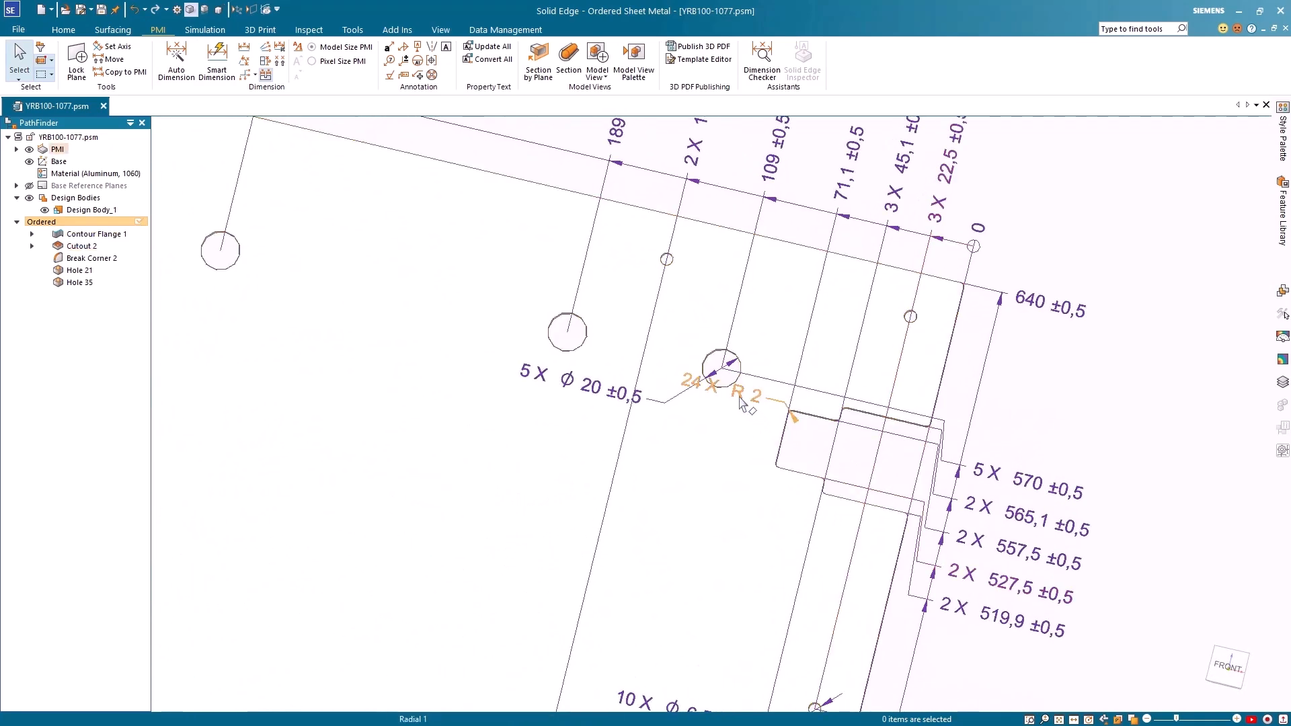
{"action": "double_click", "coordinate": [719, 398]}
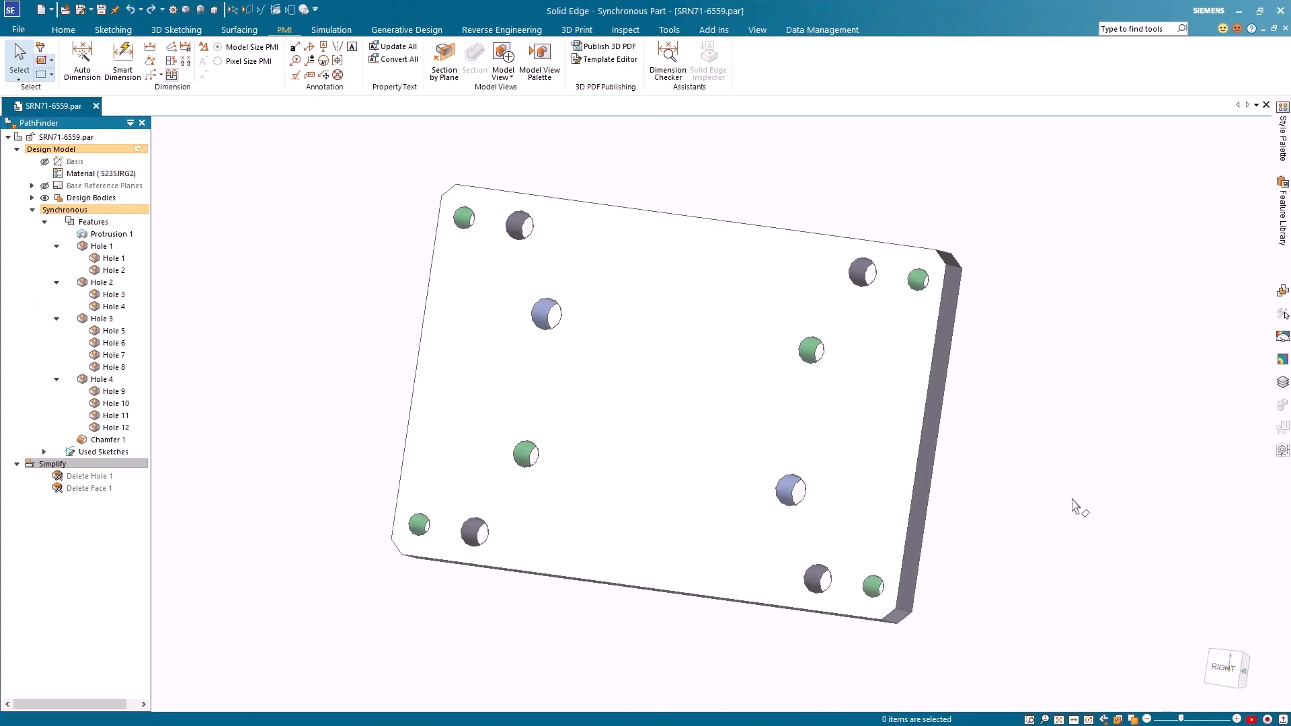
Auto-dimension plate SRN71-6559 with Stacked location dimensions, ±0.5 tolerances and hole size callouts.
{"action": "left_click", "coordinate": [79, 61]}
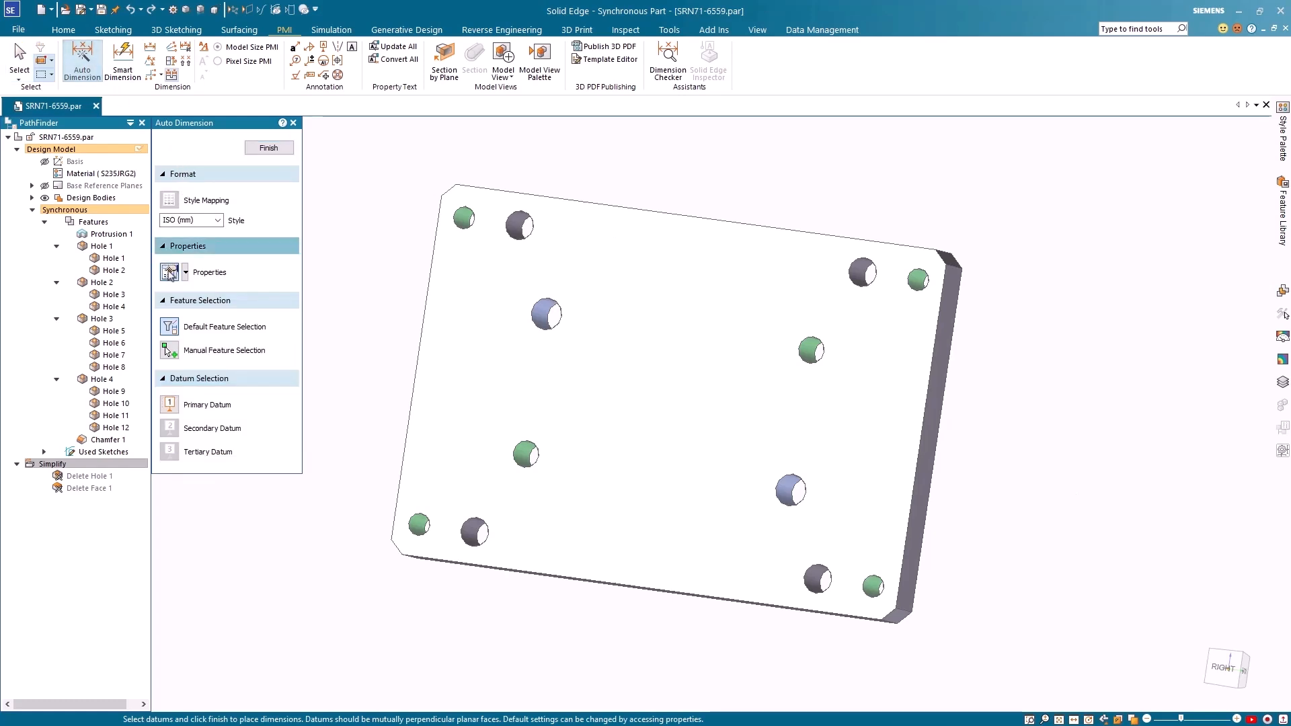
{"action": "left_click", "coordinate": [168, 271]}
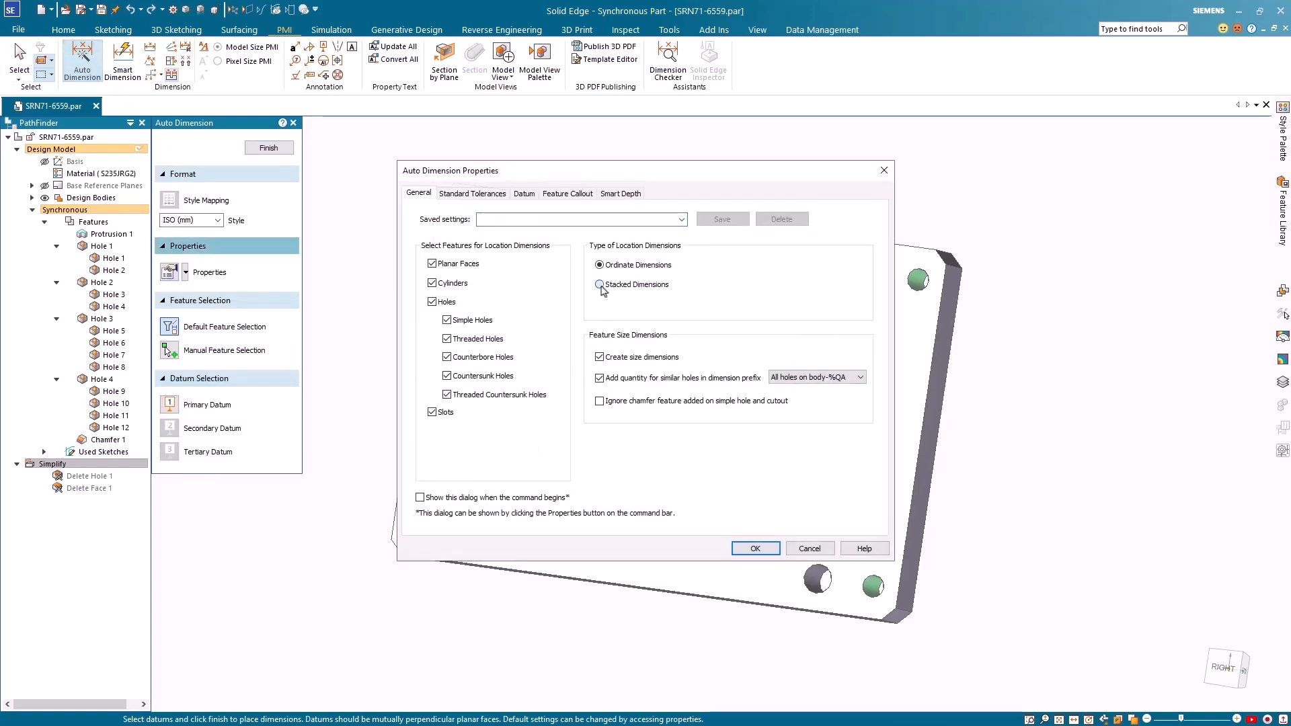
{"action": "left_click", "coordinate": [598, 285]}
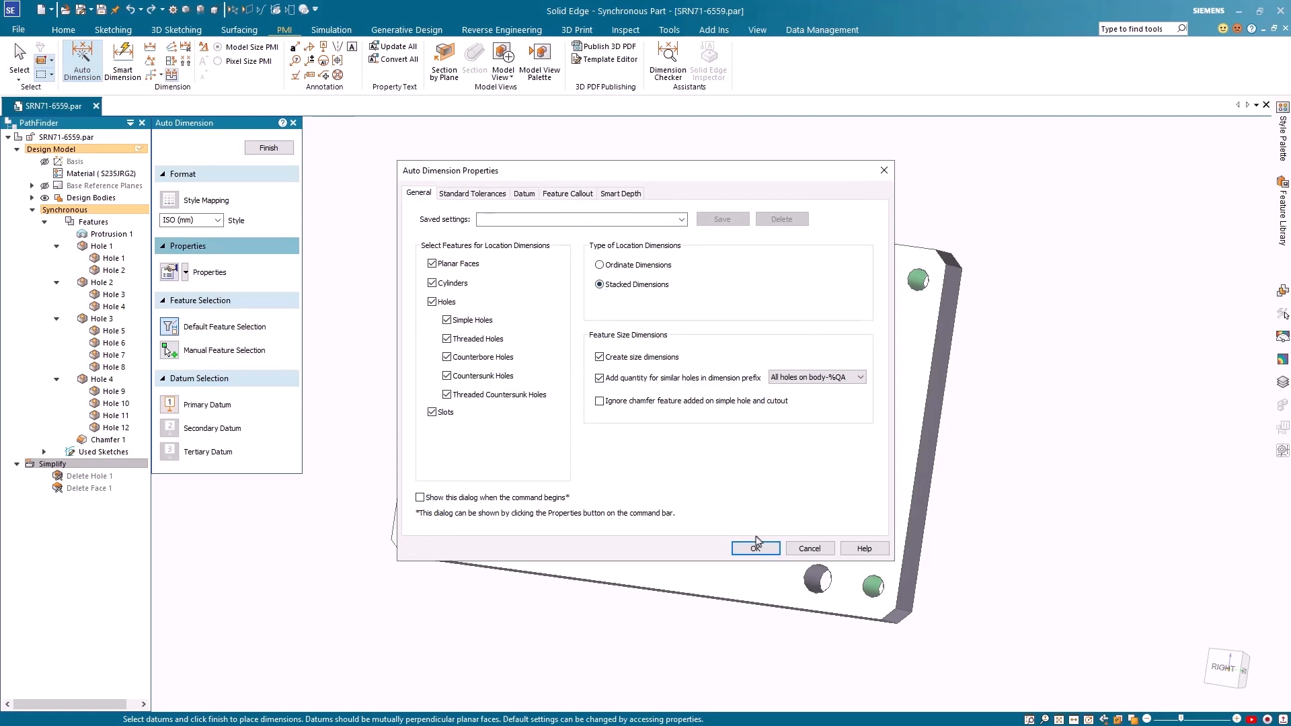
{"action": "left_click", "coordinate": [755, 549]}
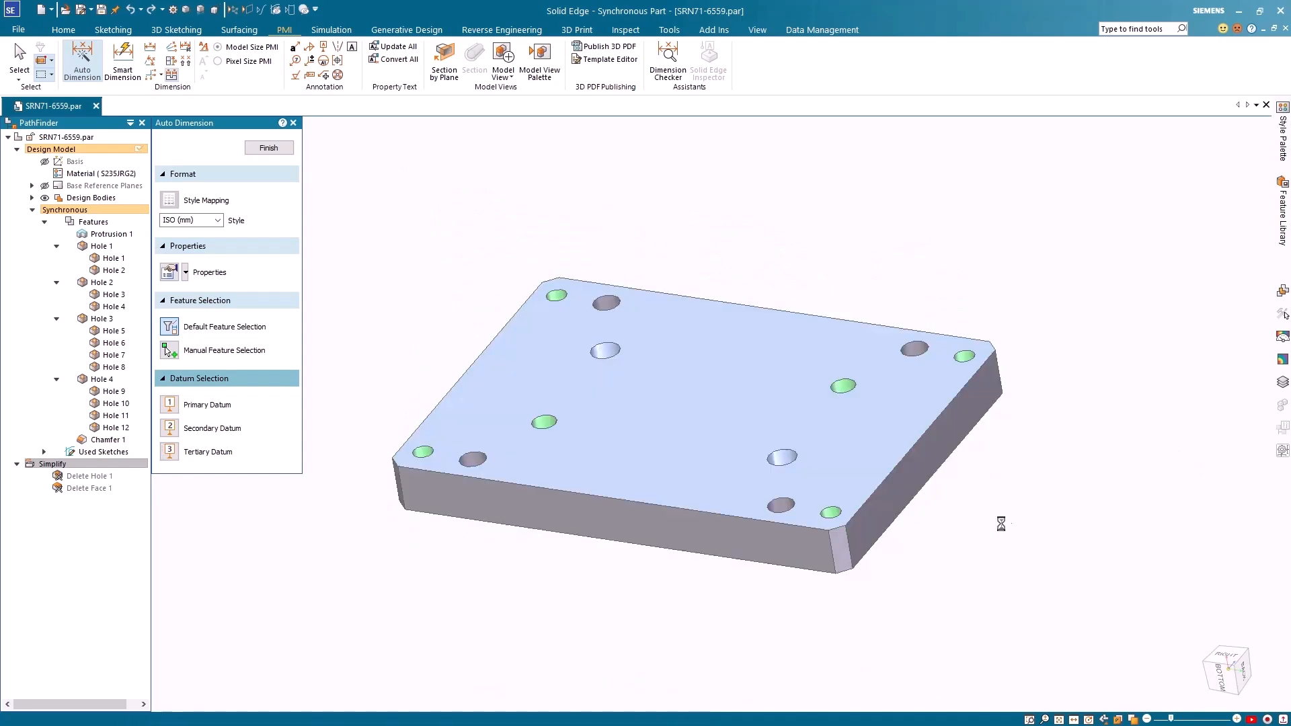
{"action": "mouse_move", "coordinate": [1011, 511]}
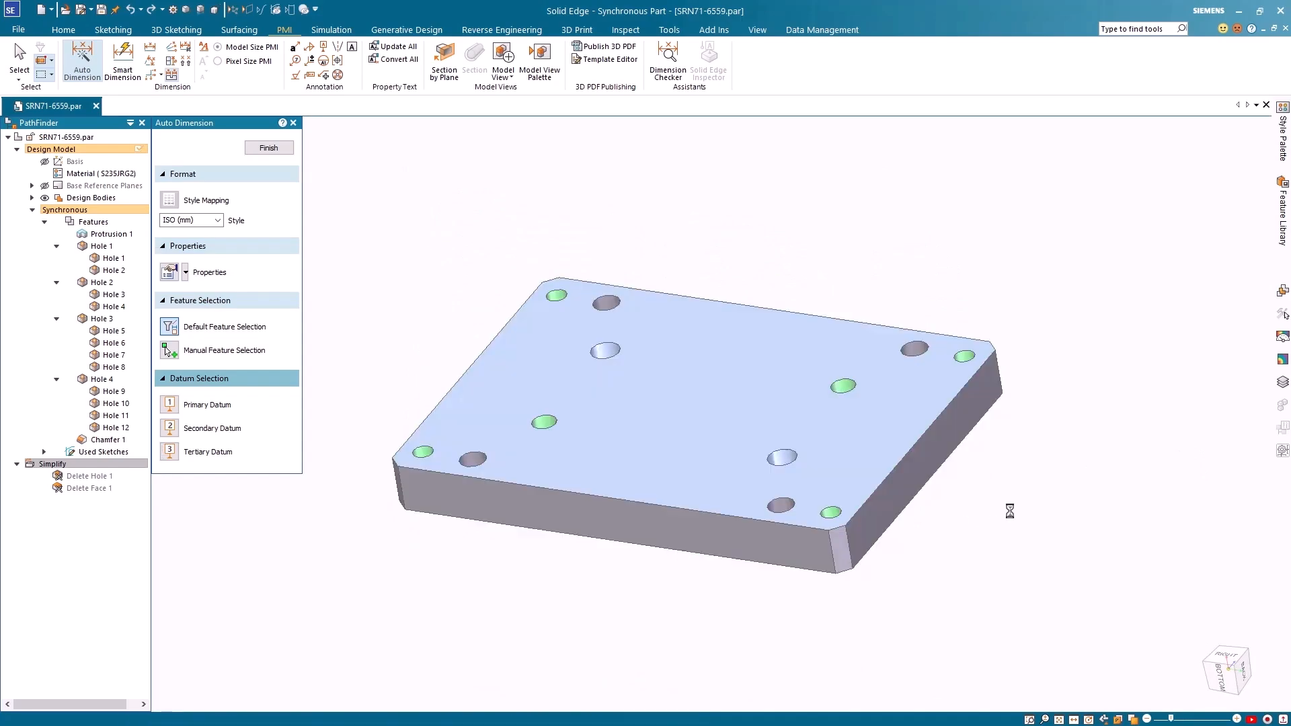
{"action": "left_click", "coordinate": [269, 148]}
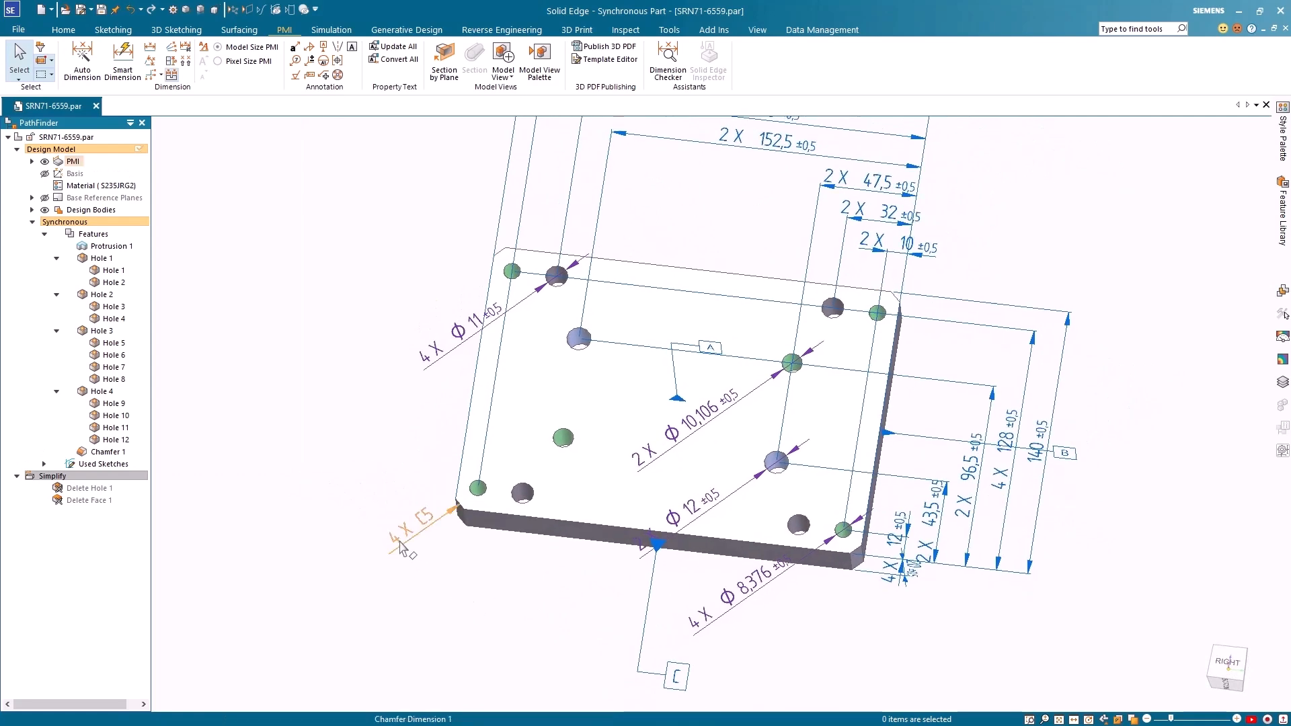
{"action": "mouse_move", "coordinate": [401, 549]}
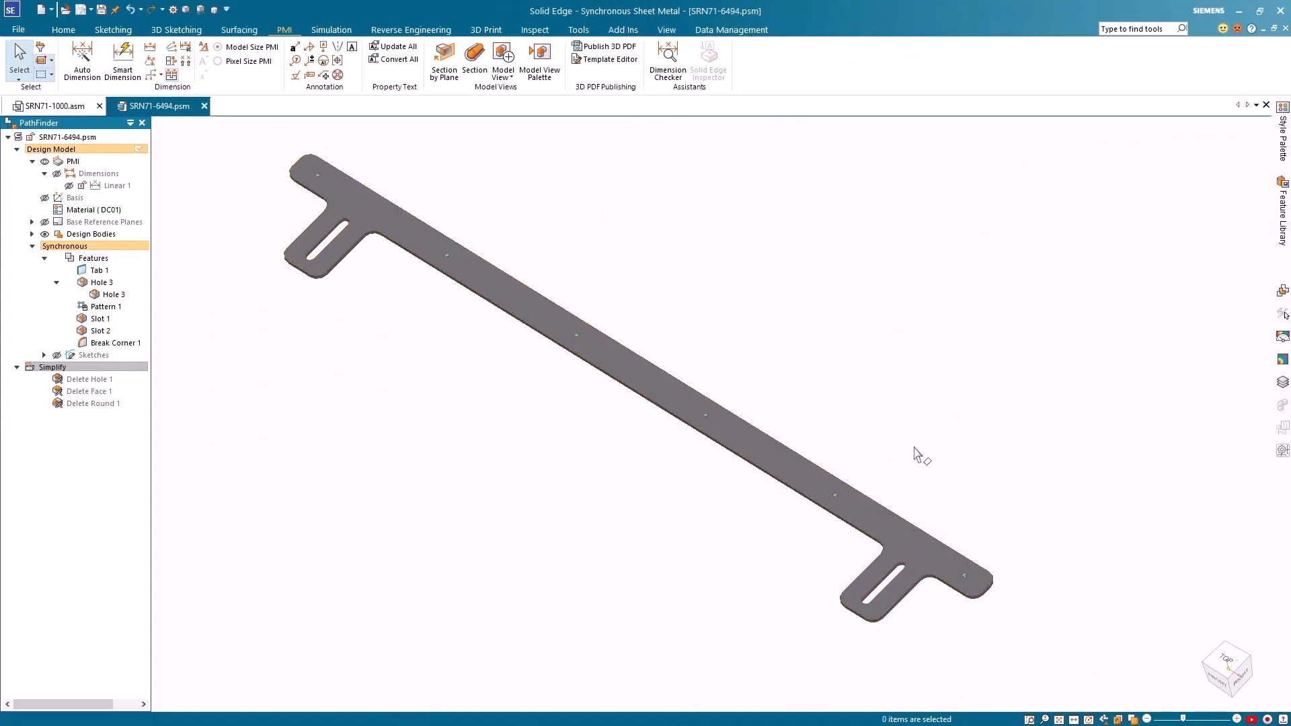
{"action": "mouse_move", "coordinate": [118, 128]}
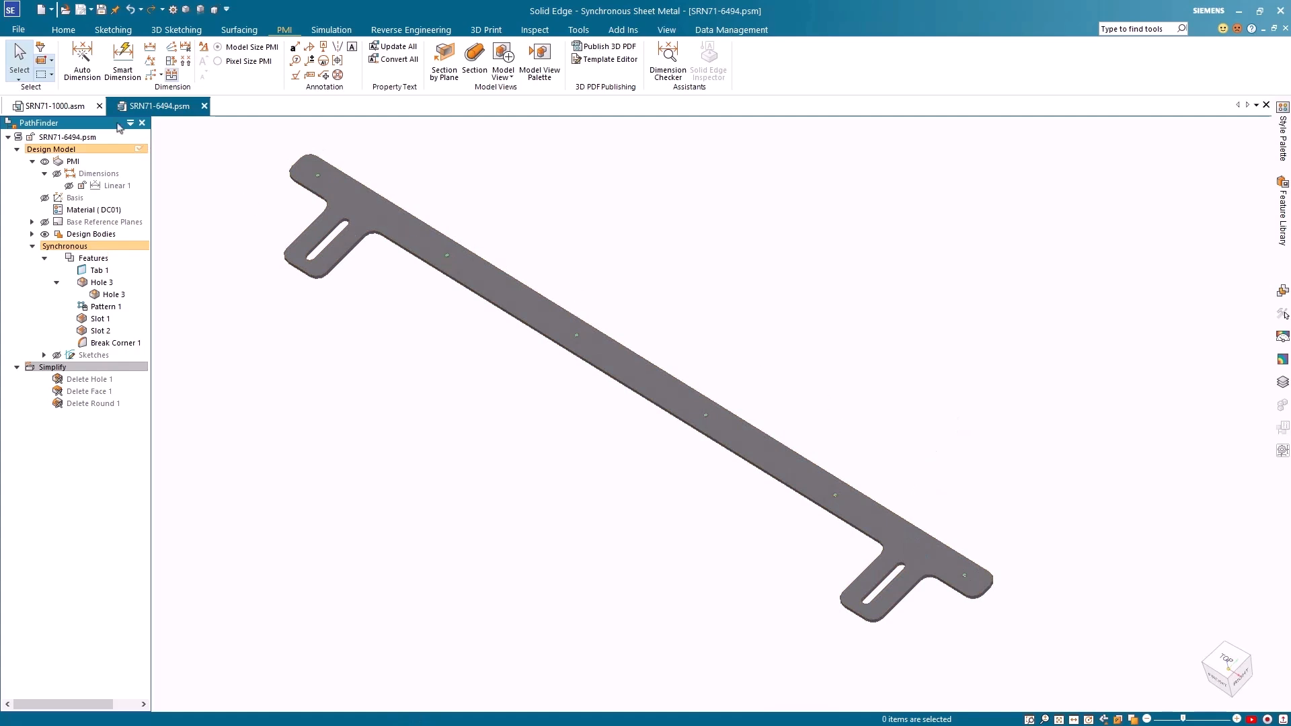
Auto-dimension bar SRN71-6494 with ANSI (mm) stacked location dimensions, ±0.5 tolerances and hole callouts.
{"action": "left_click", "coordinate": [81, 61]}
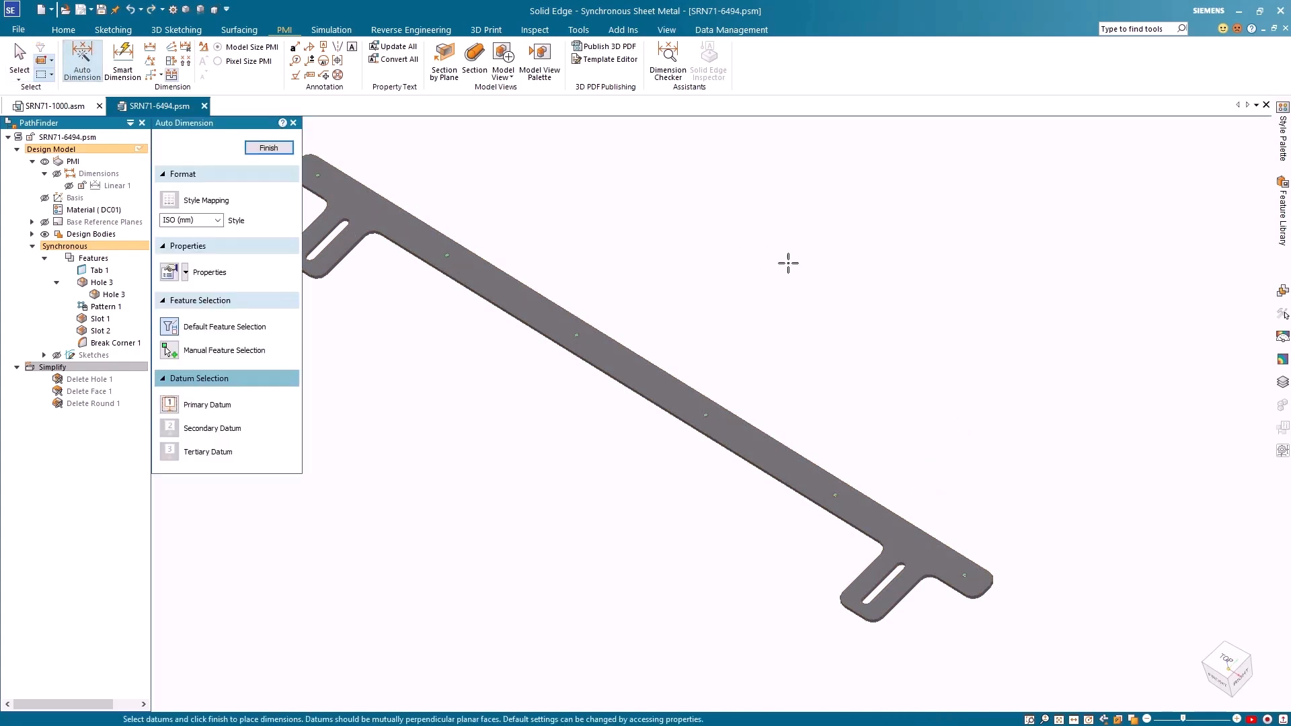
{"action": "left_click", "coordinate": [209, 272]}
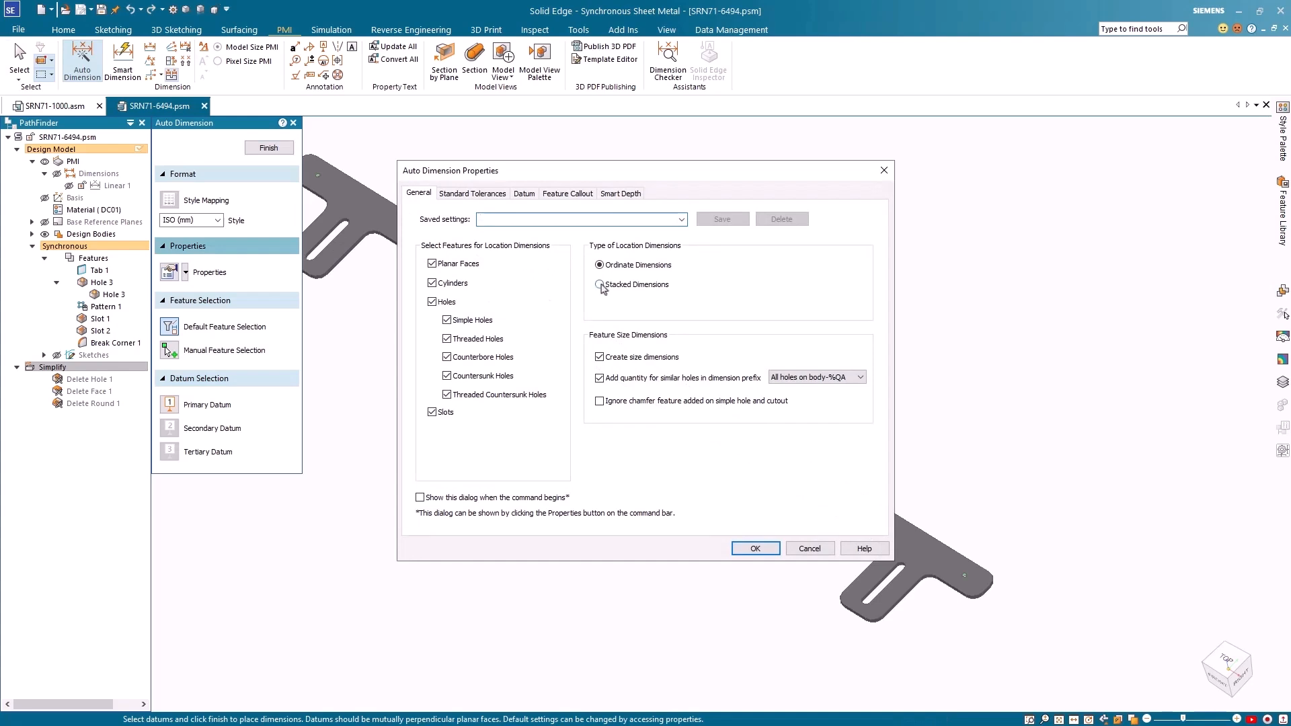
{"action": "left_click", "coordinate": [756, 549]}
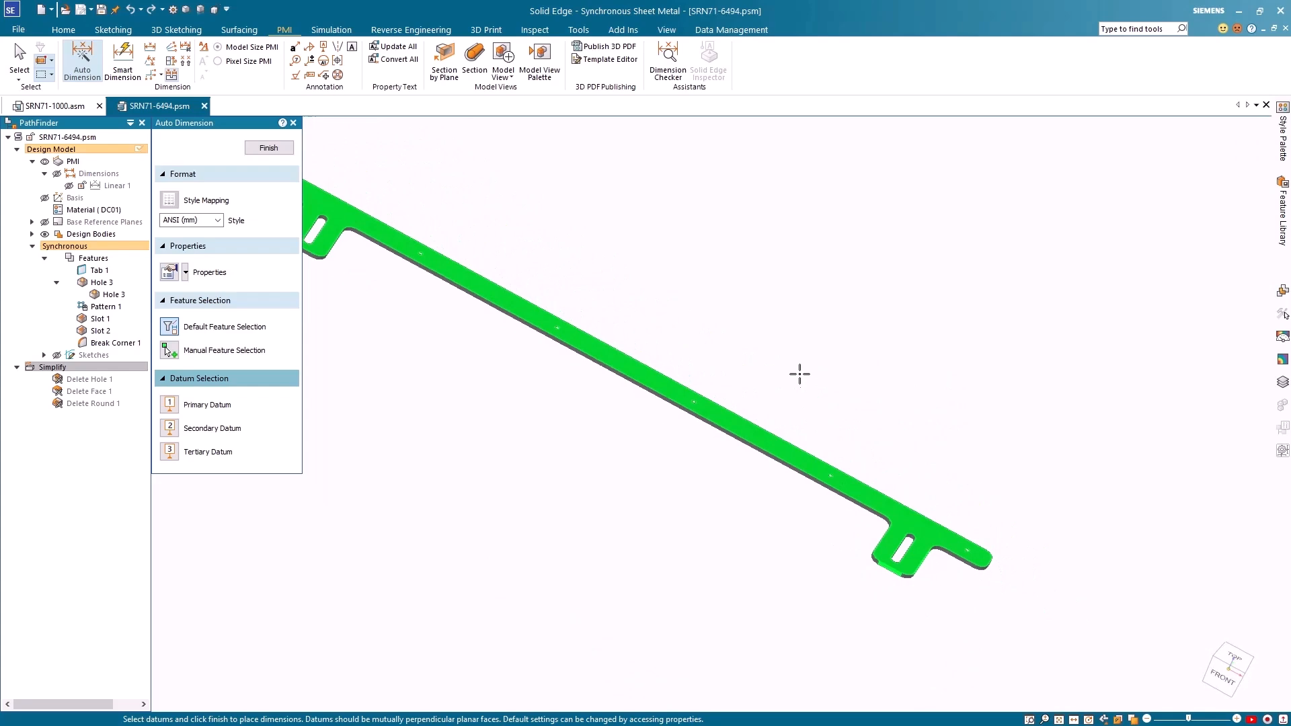
{"action": "left_click", "coordinate": [269, 148]}
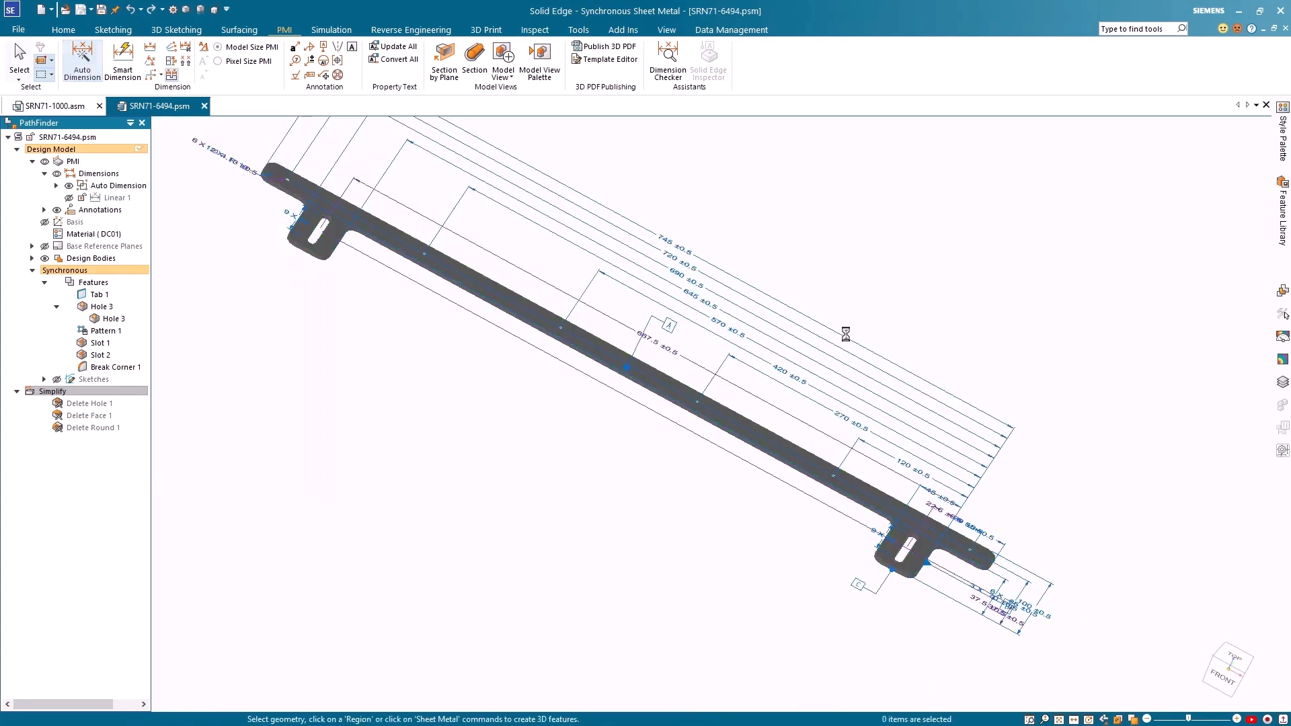